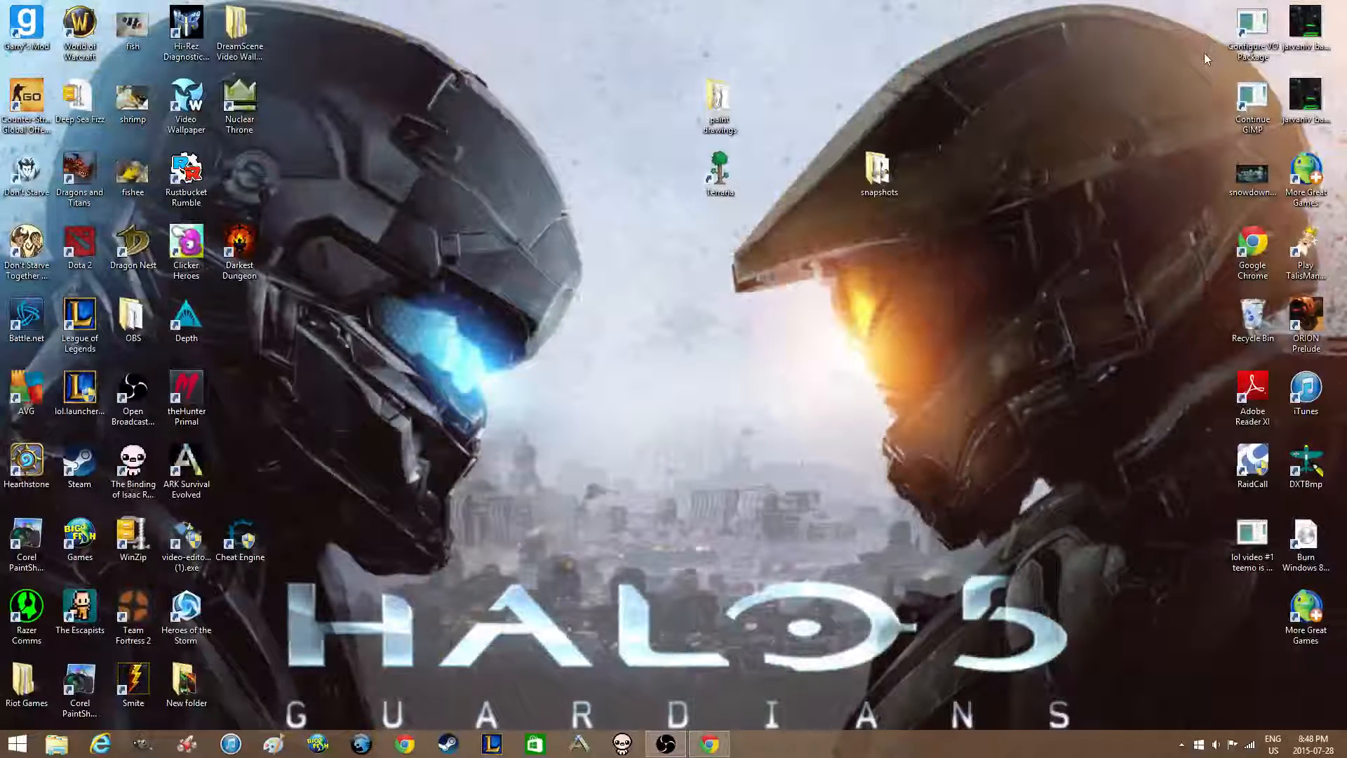
mouse_move(529, 25)
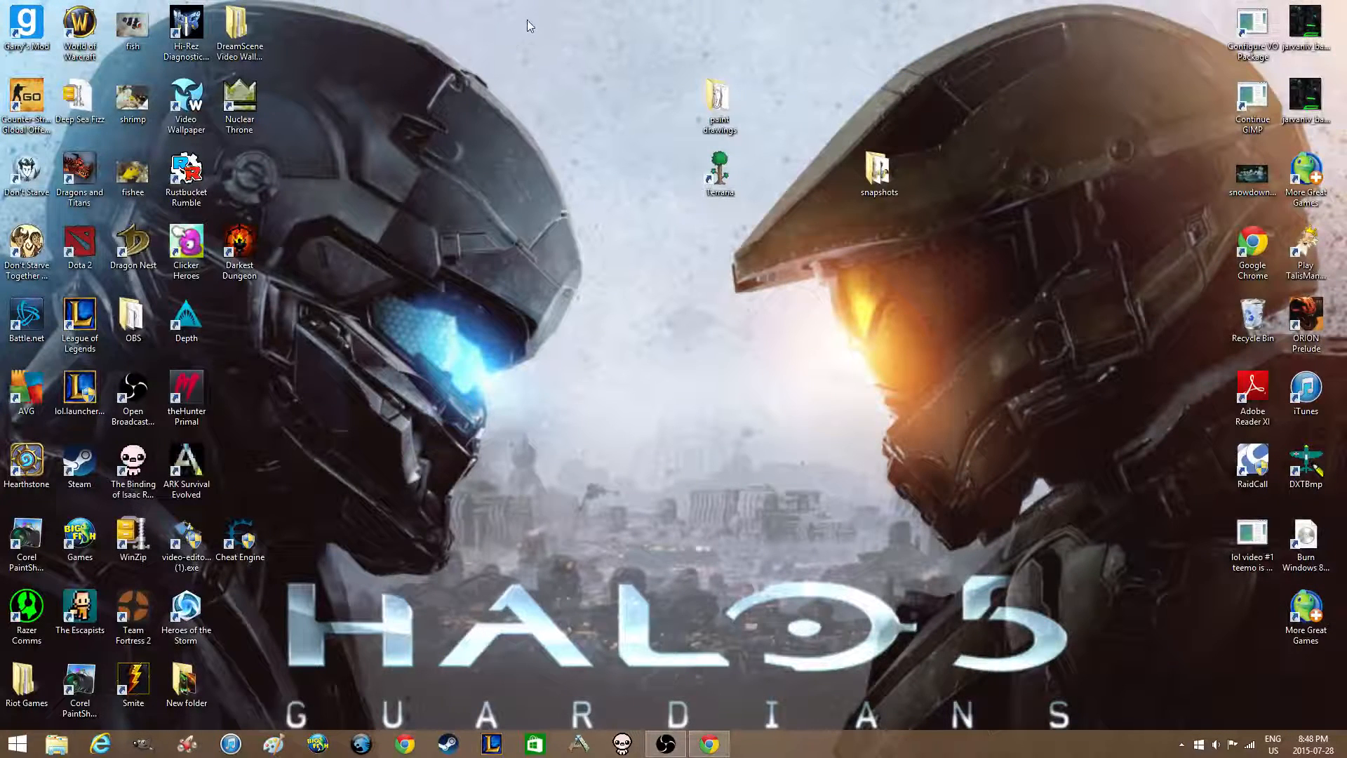
mouse_move(670, 152)
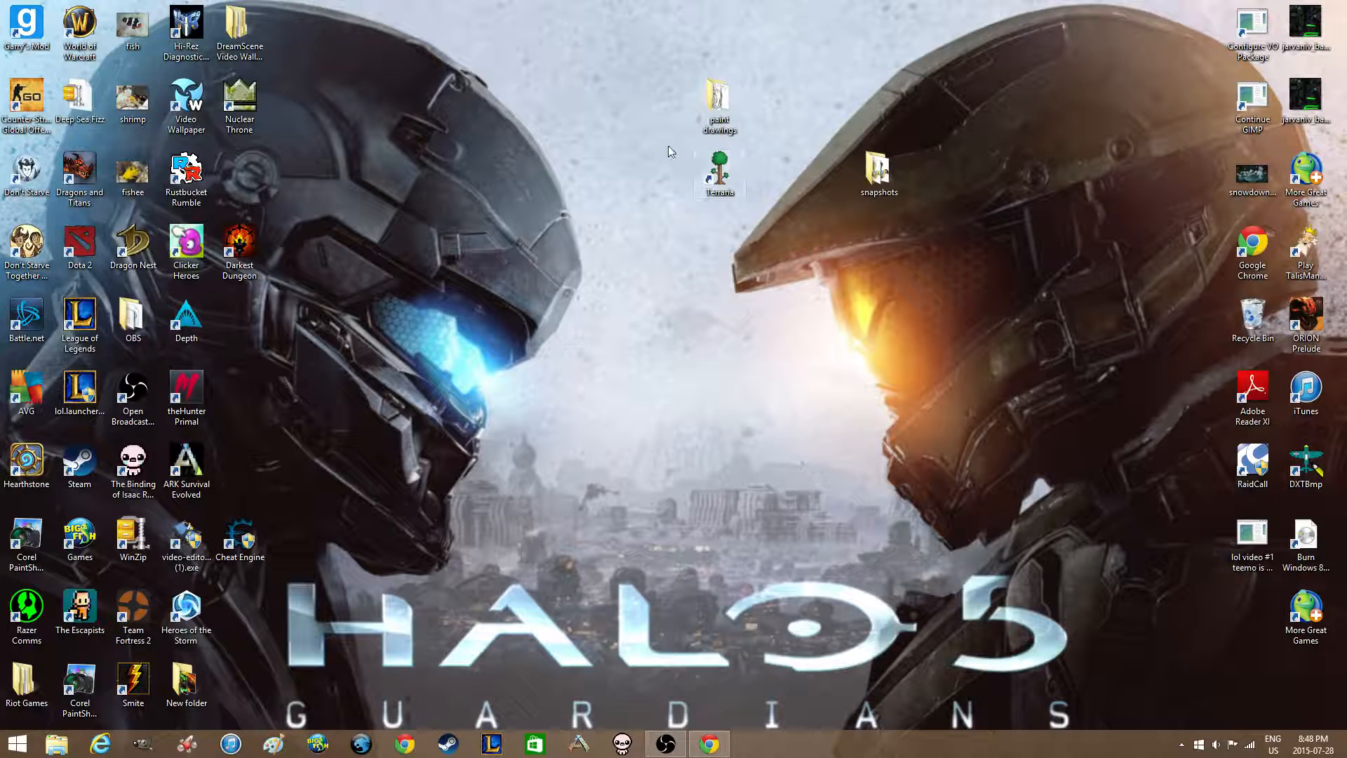
Browse from This PC into the G: drive that holds the Steam library.
left_click(238, 250)
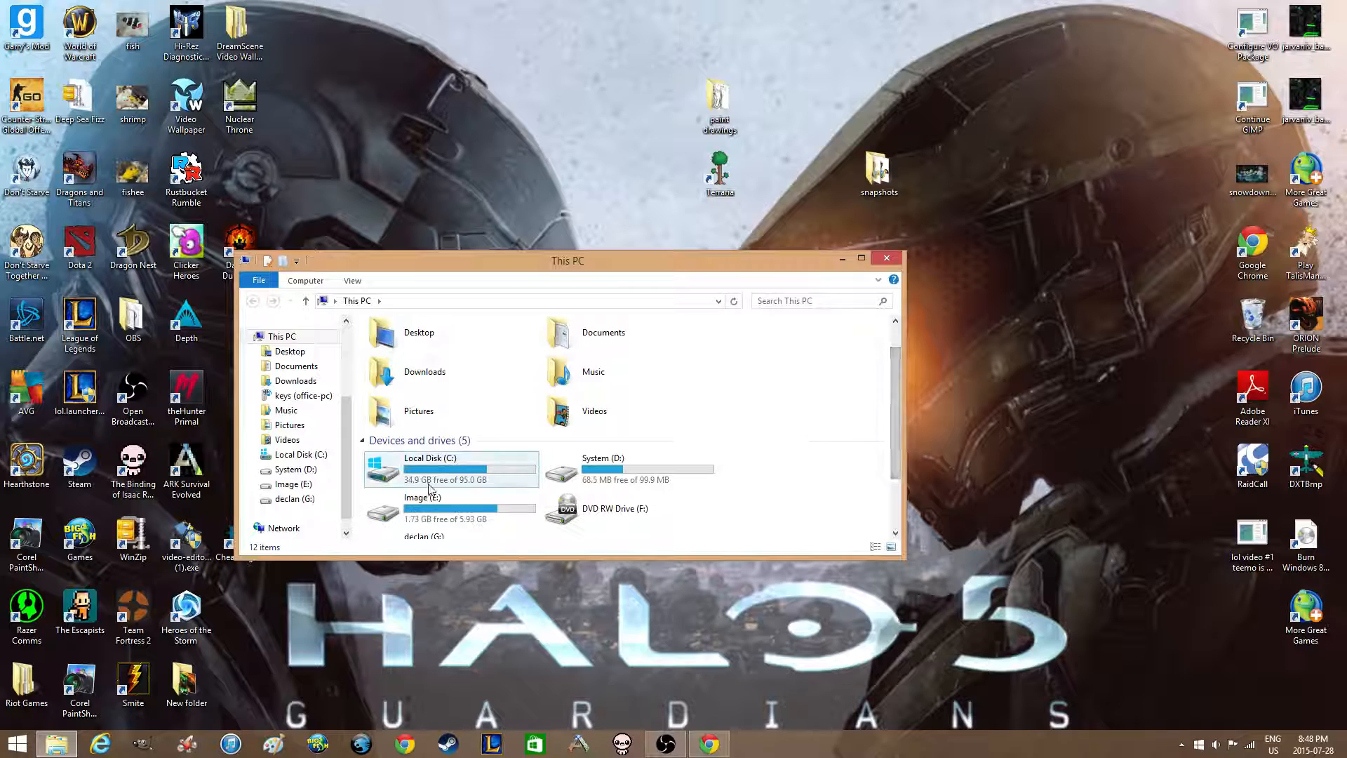
scroll("down", 3)
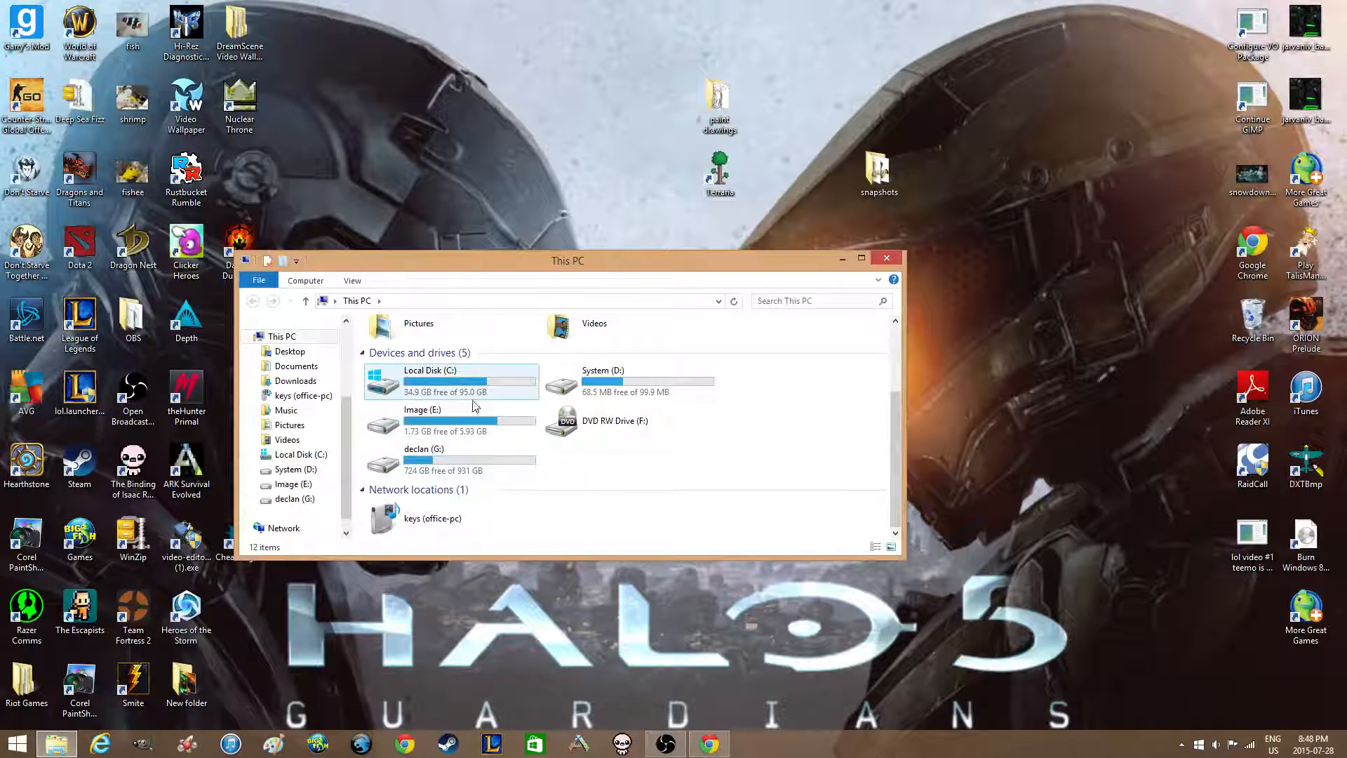
mouse_move(453, 387)
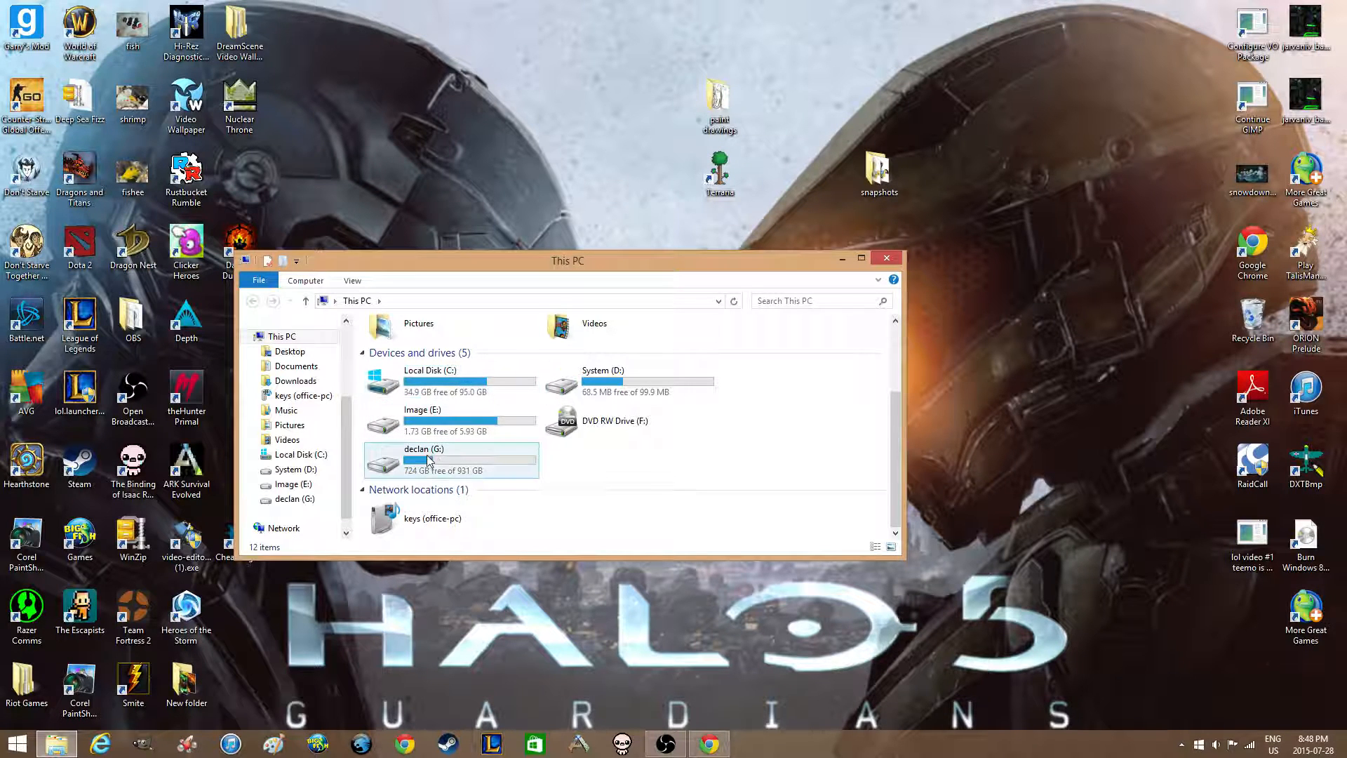
mouse_move(429, 460)
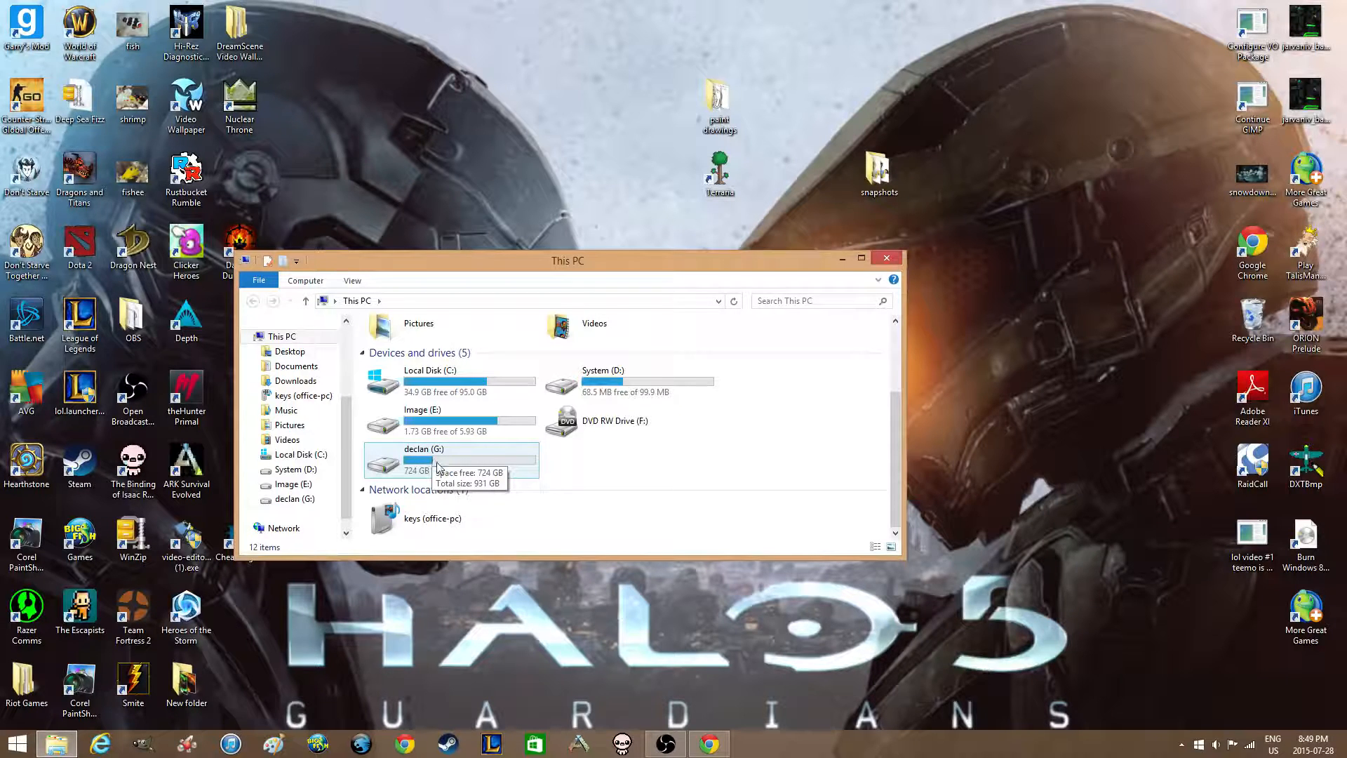
double_click(415, 460)
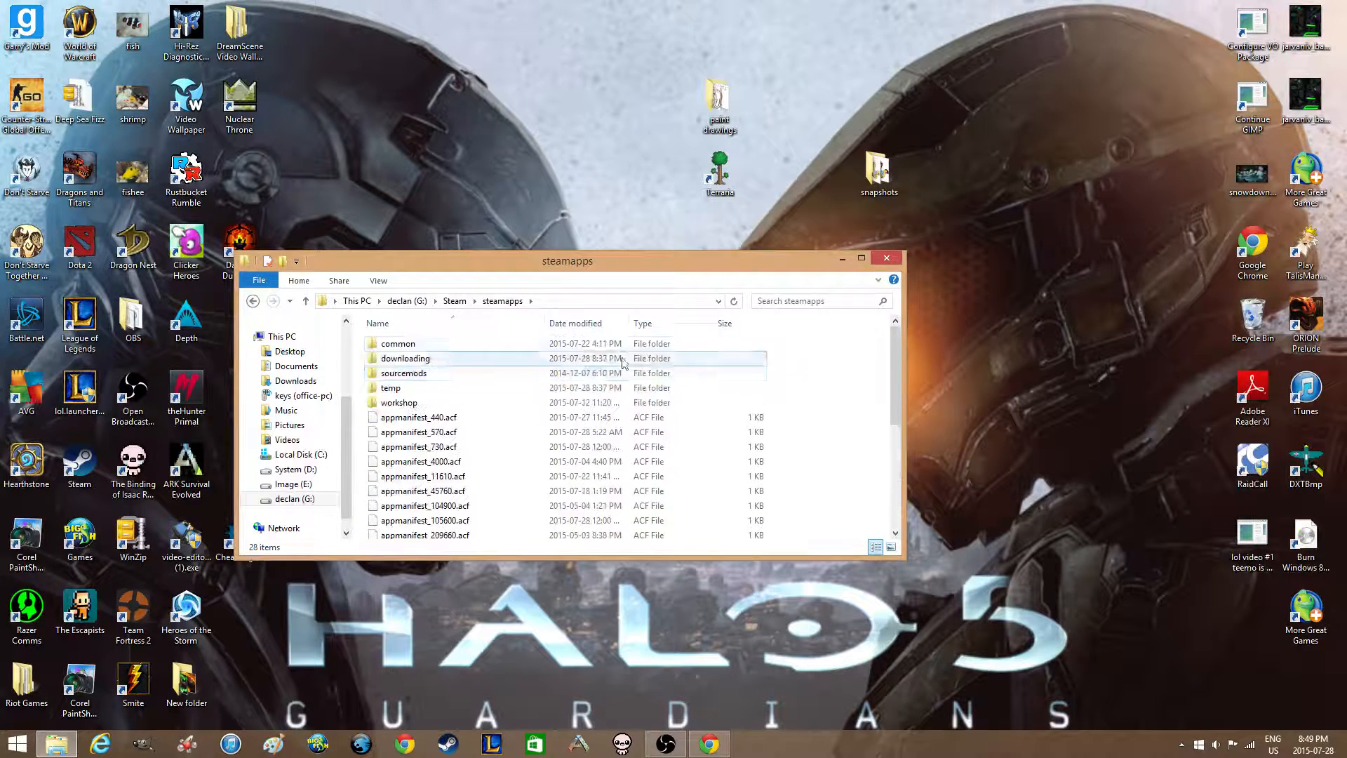
Go through the Steam common games folder into the Terraria game folder.
double_click(397, 342)
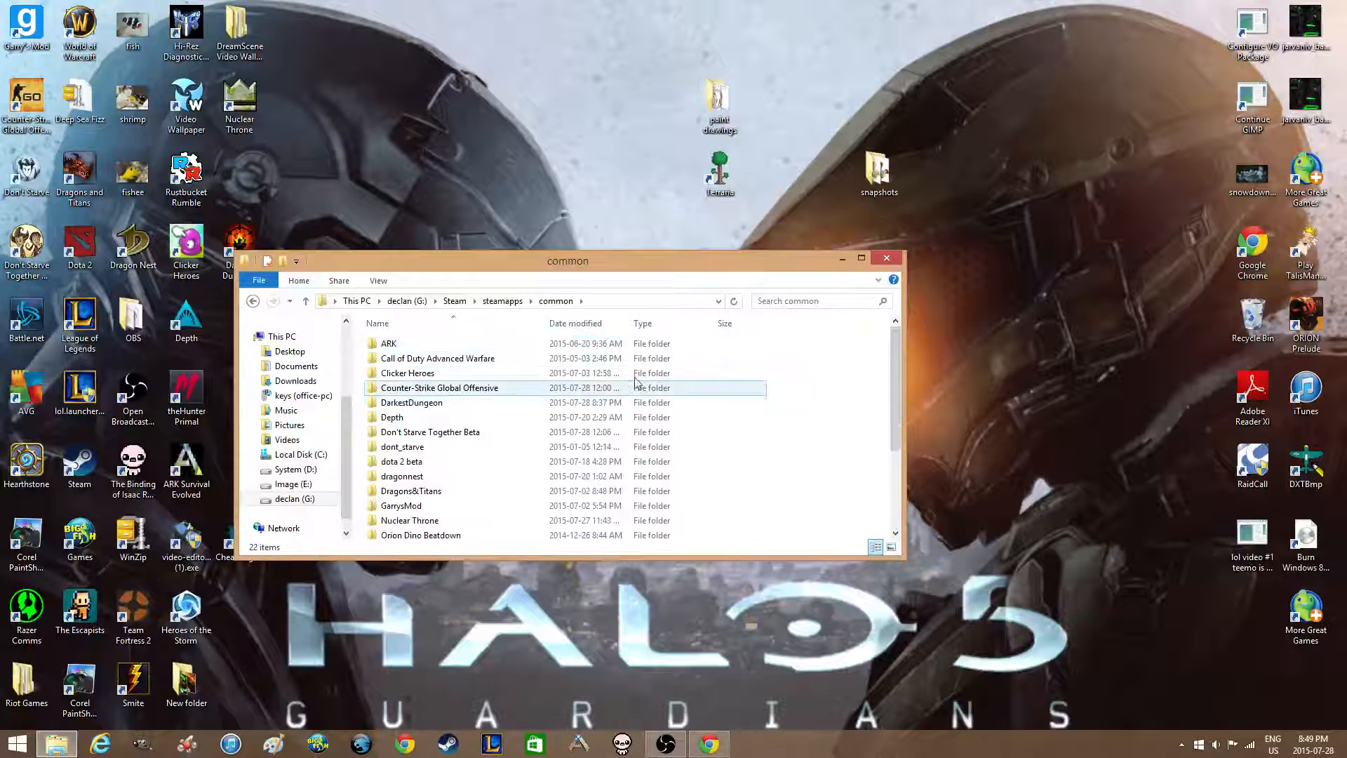
scroll("down", 3)
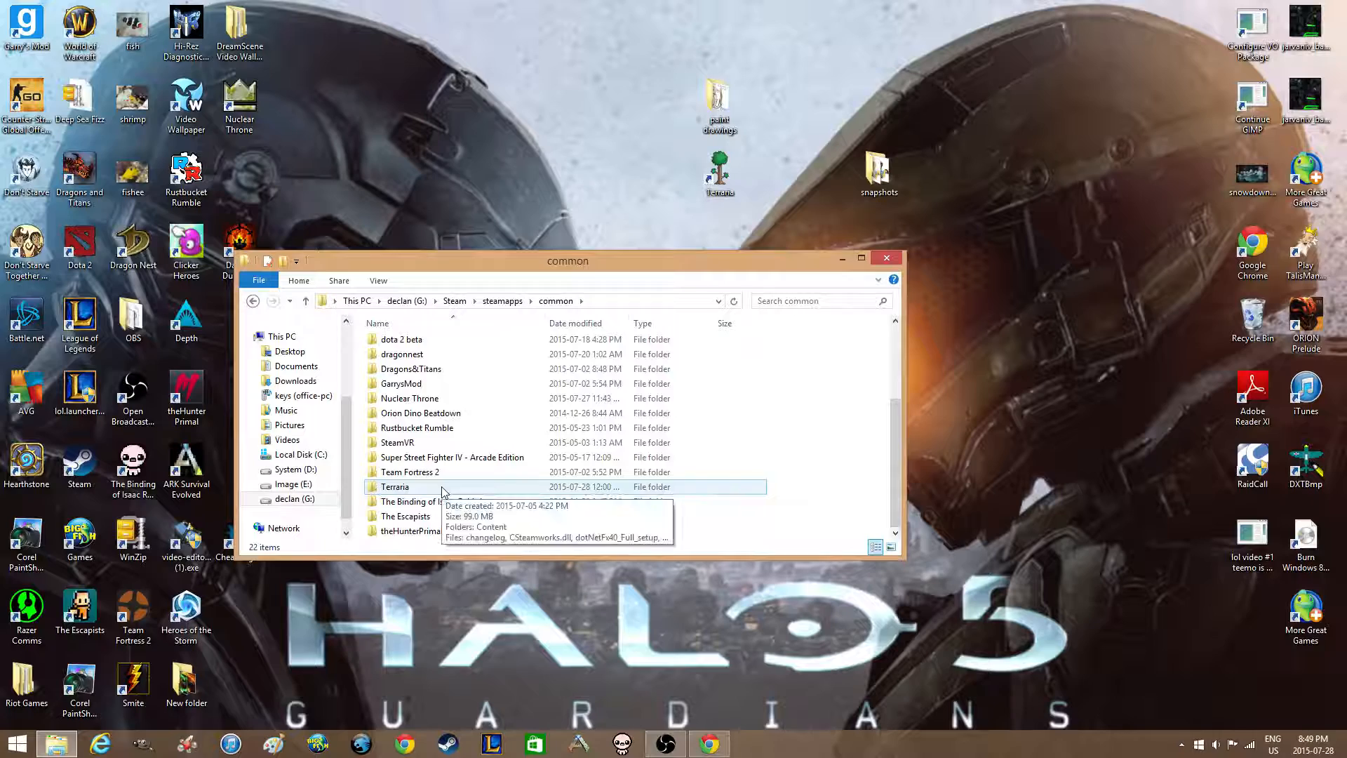
double_click(396, 487)
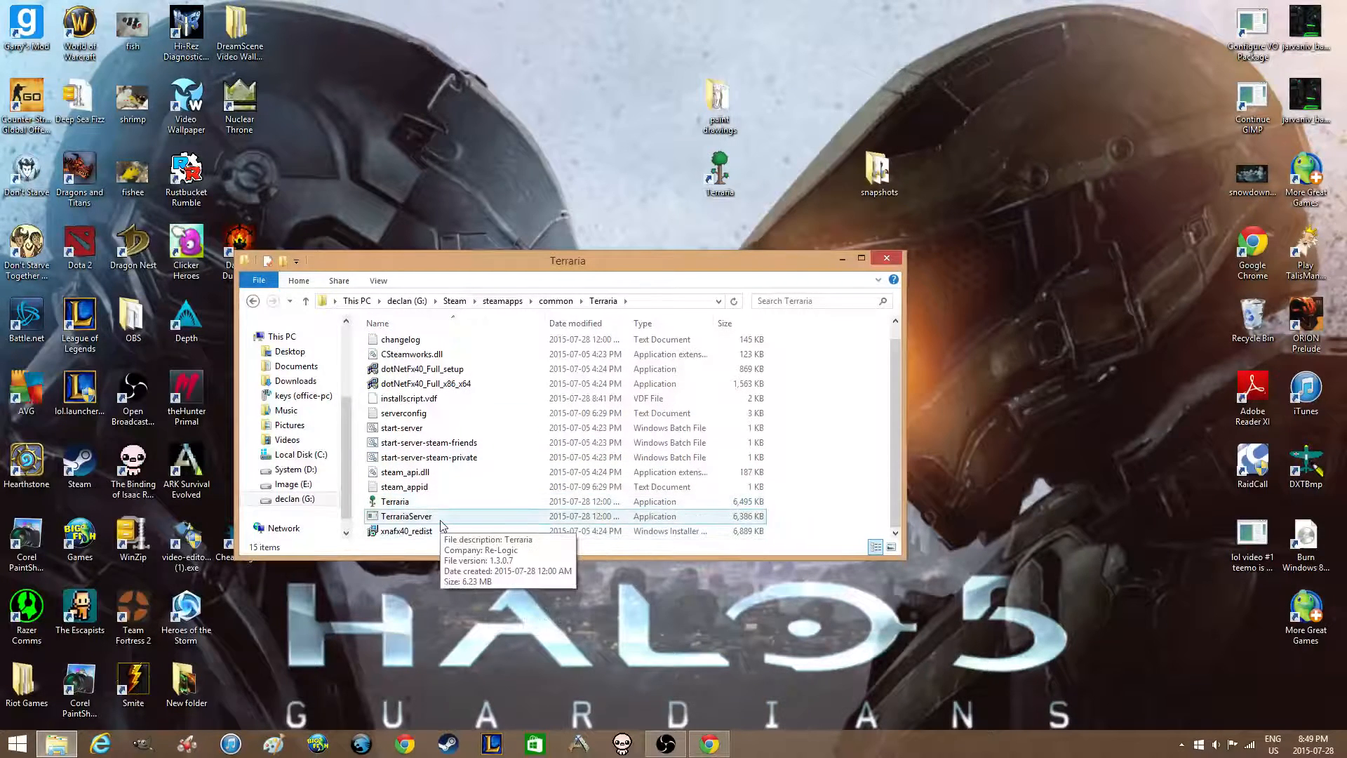
Launch TerrariaServer and choose a new Small (1) world.
double_click(405, 515)
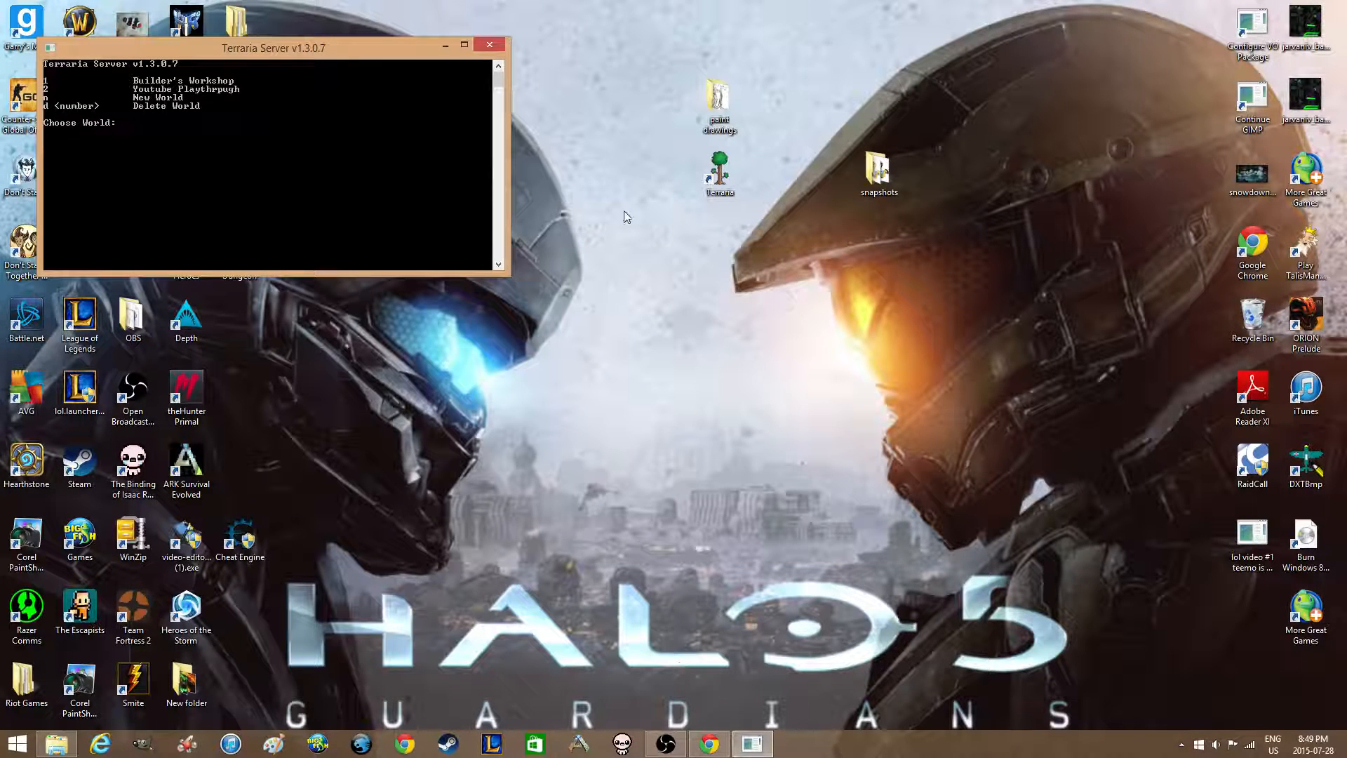
left_click(719, 172)
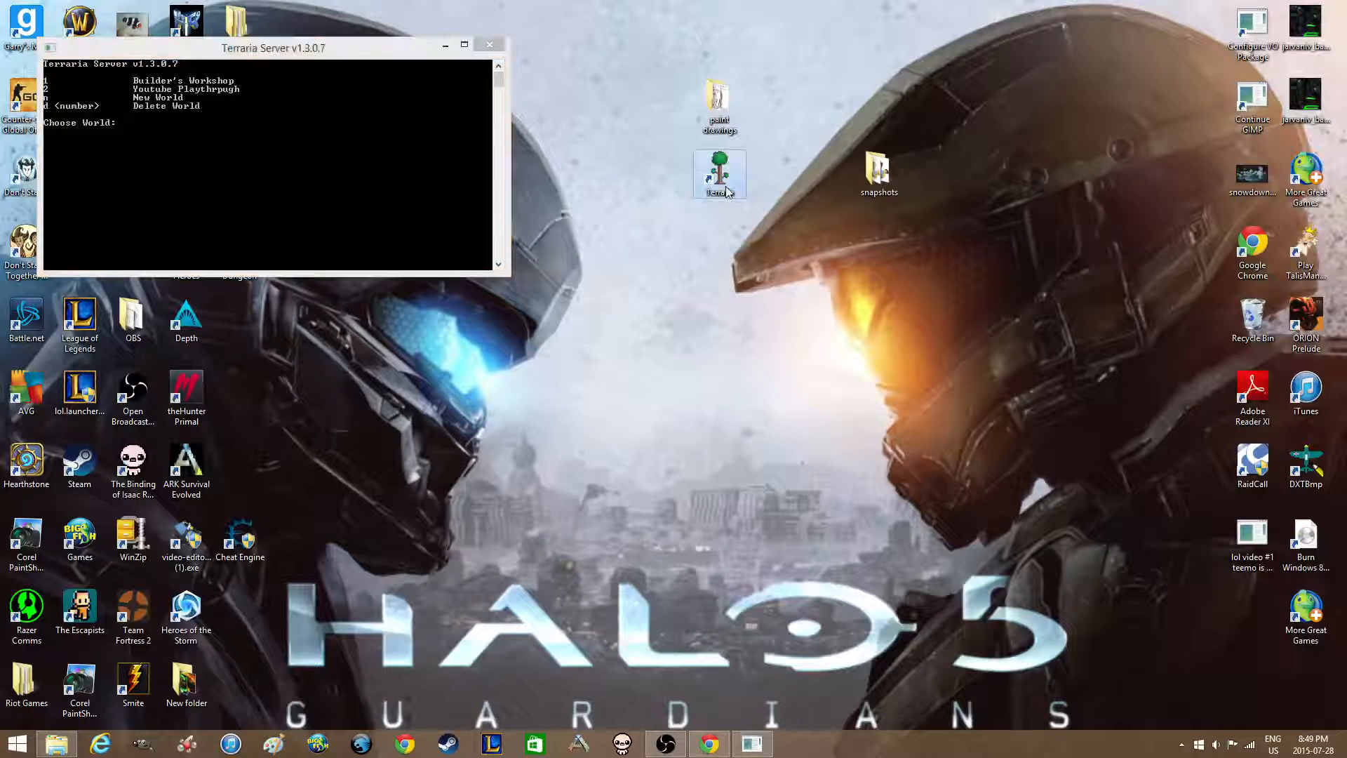
left_click(719, 171)
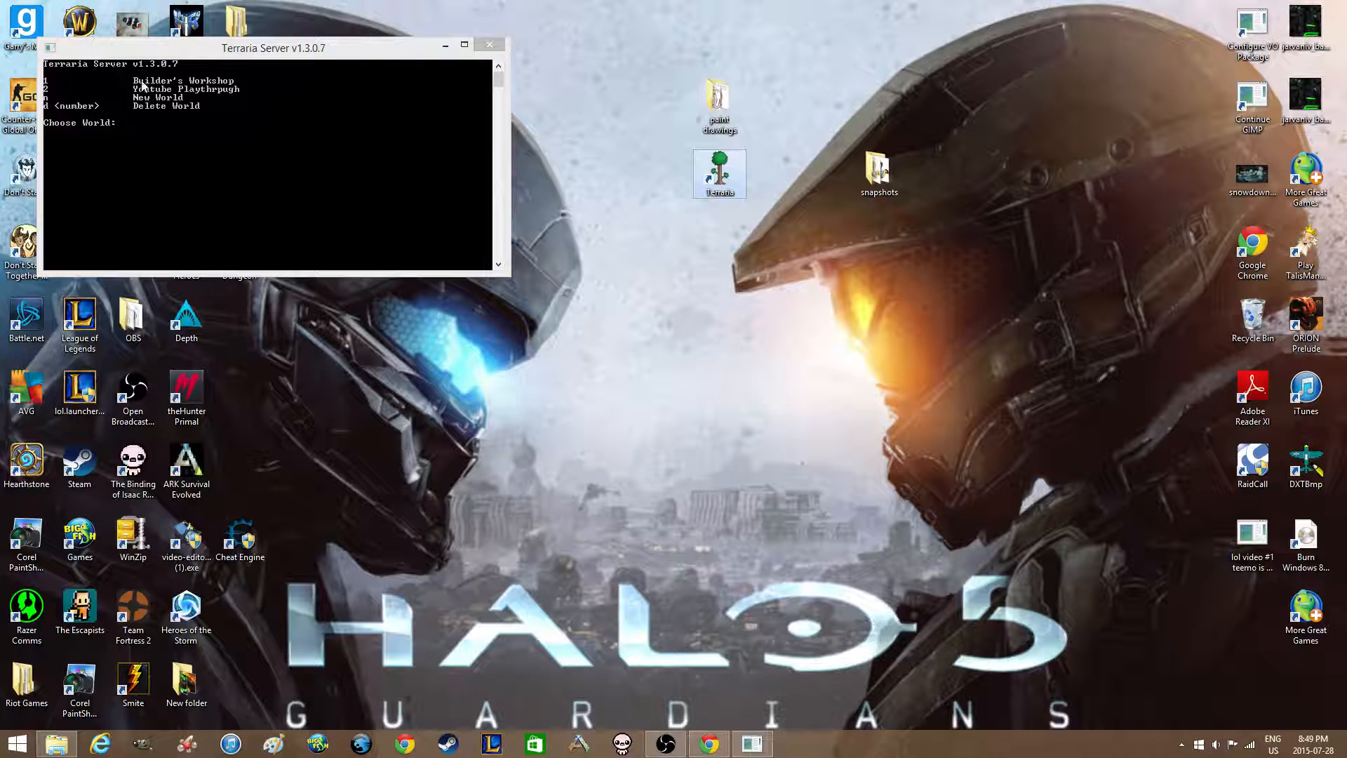
mouse_move(116, 103)
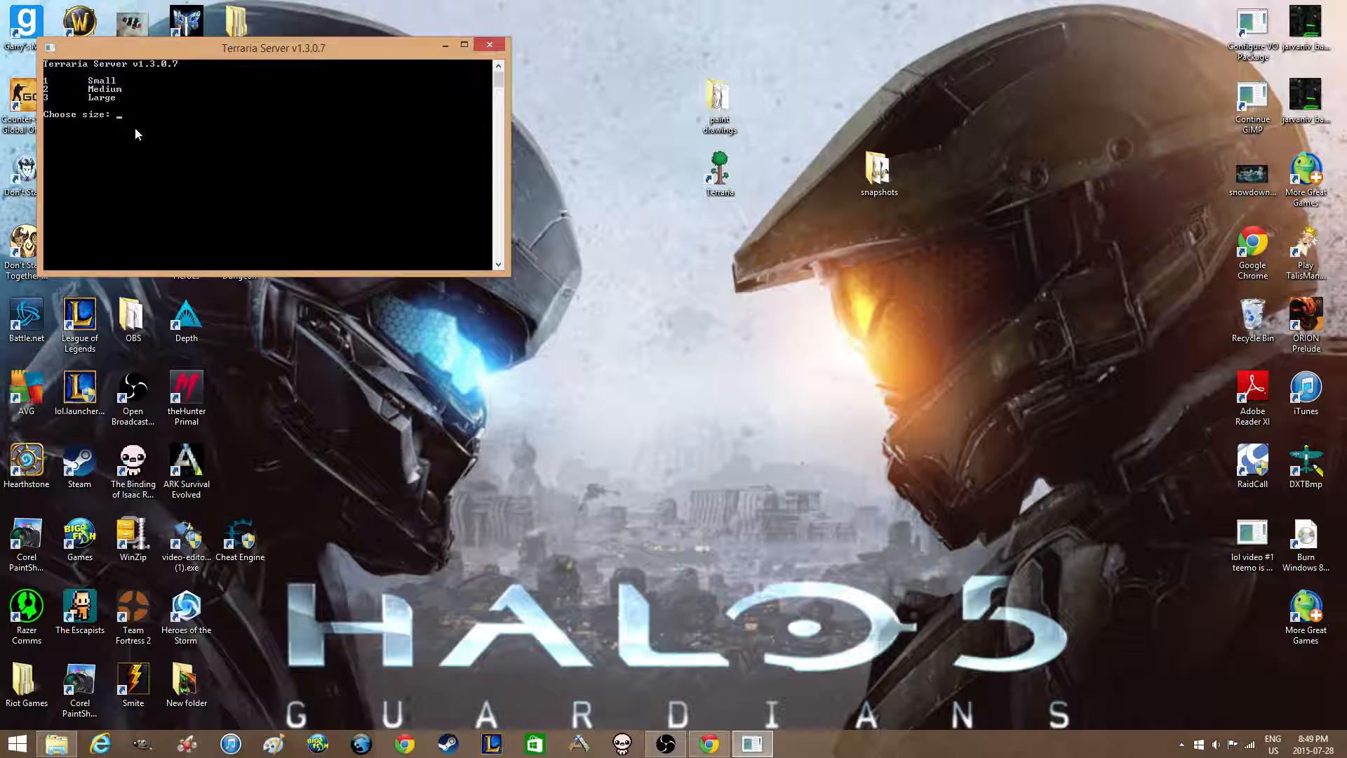
type("1")
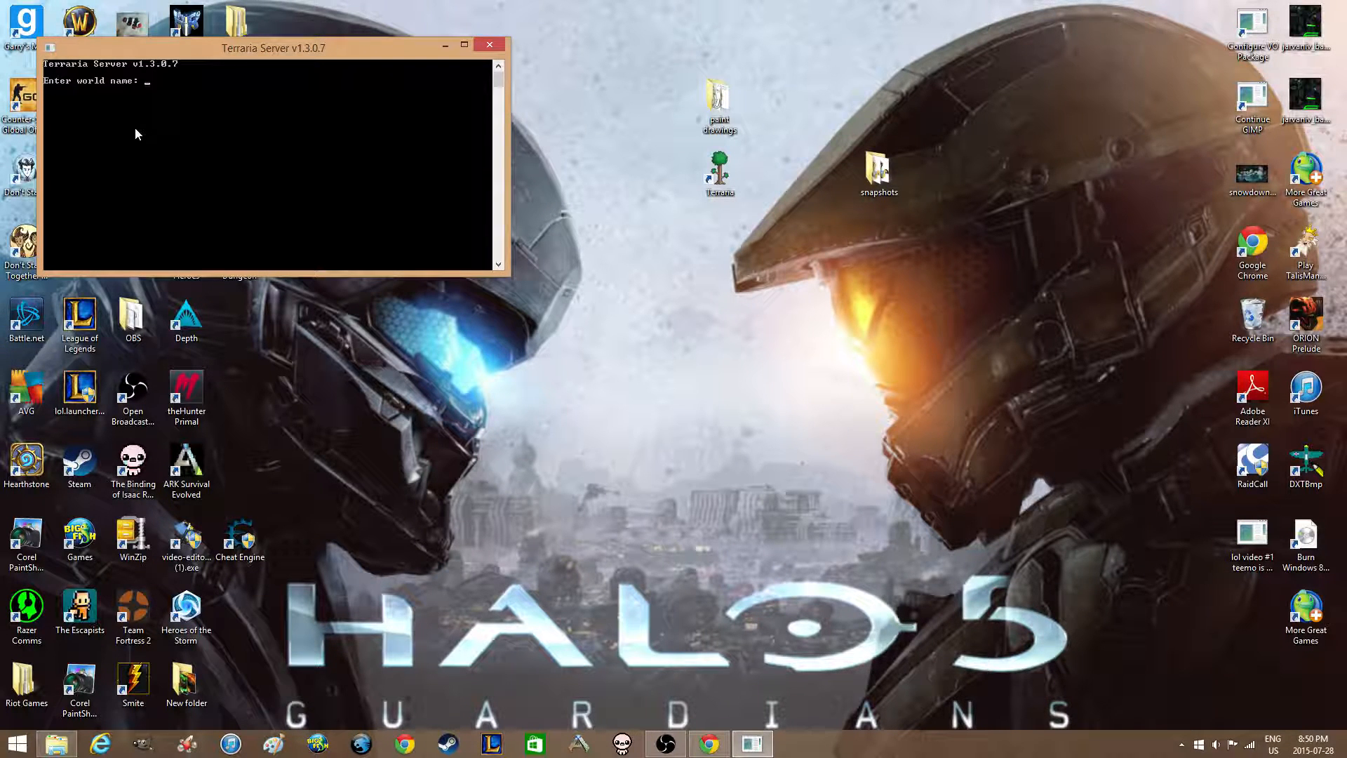
Name the new world 'tutorial' and confirm it.
type("tut")
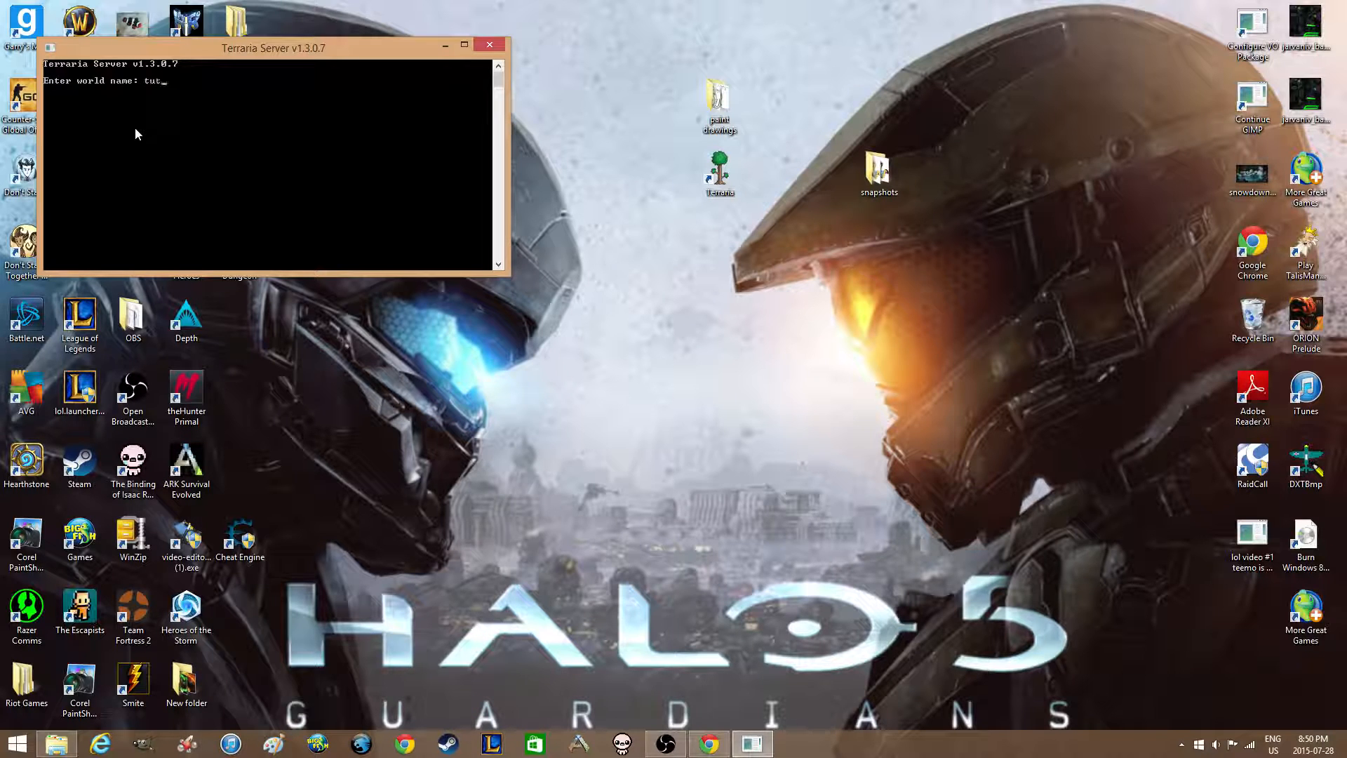
type("orial")
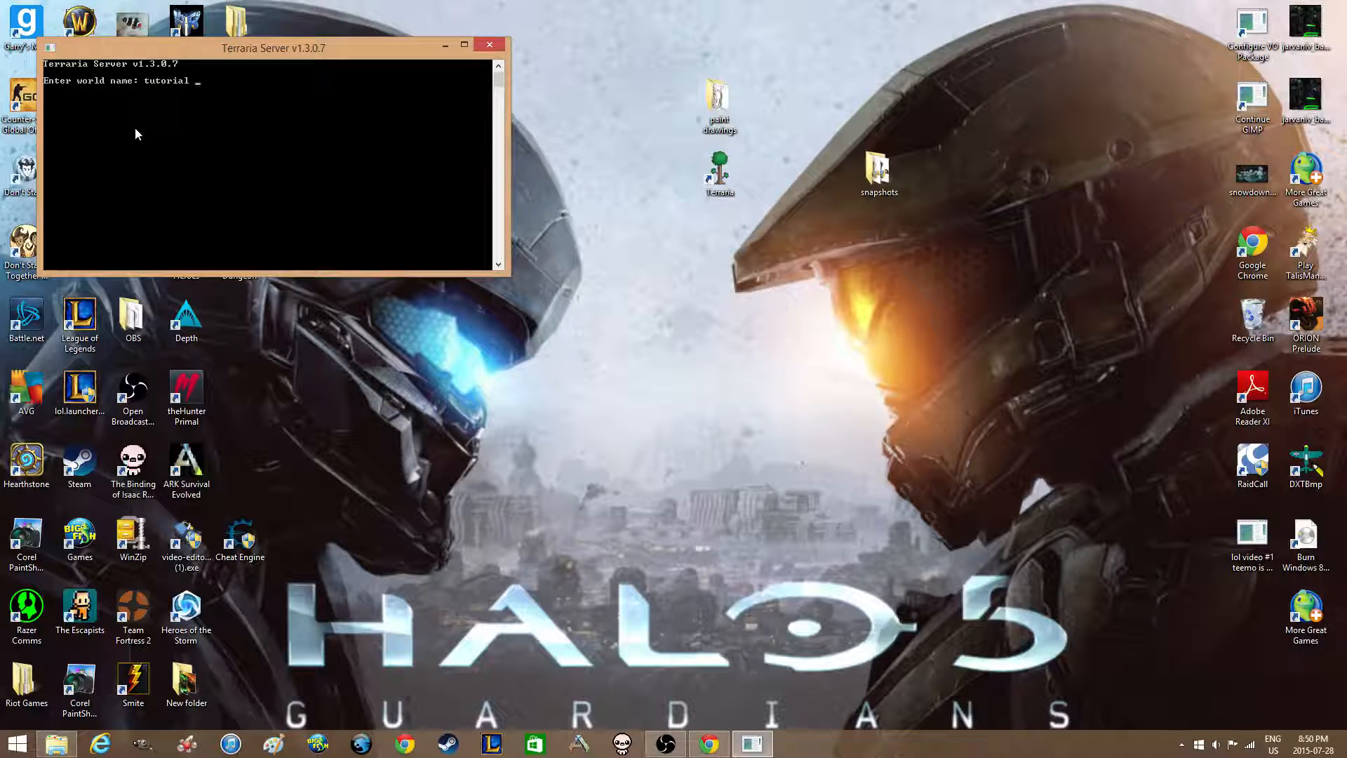
key("enter")
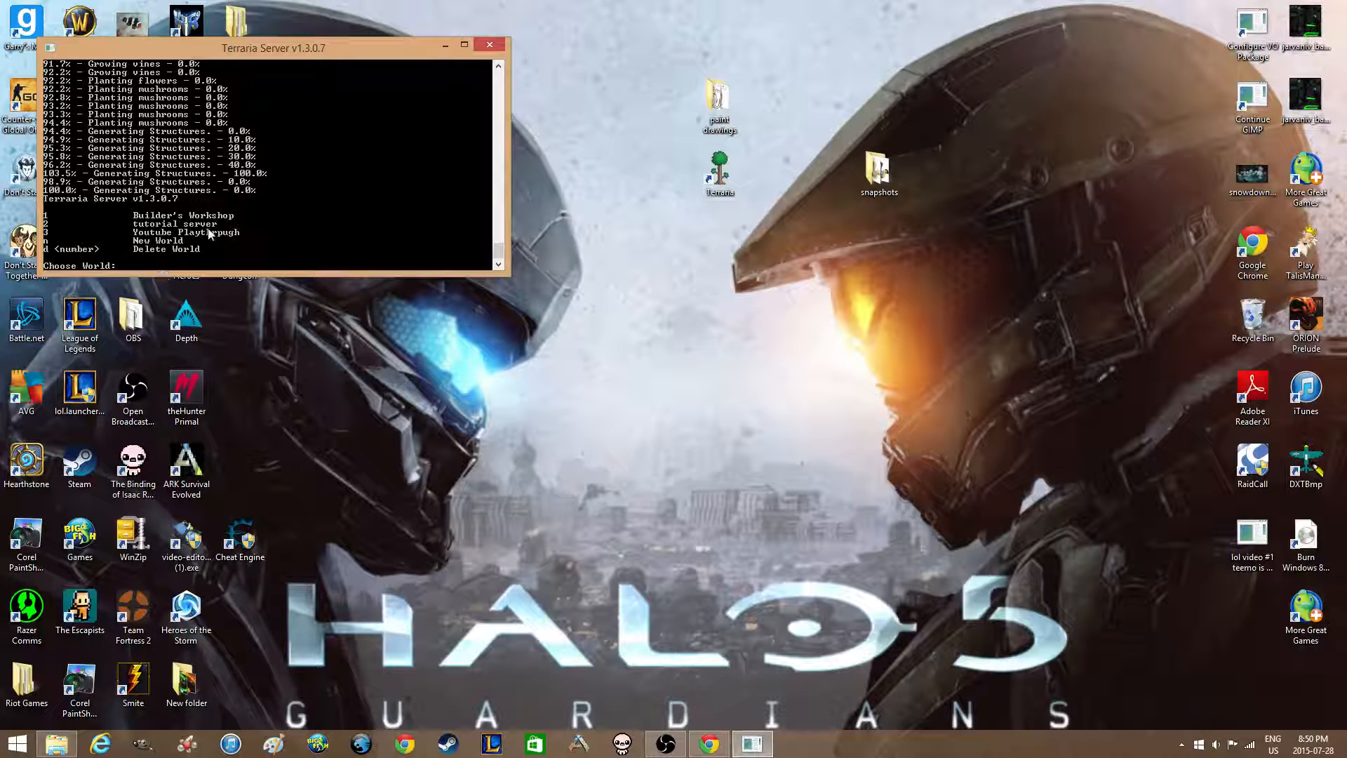
mouse_move(749, 710)
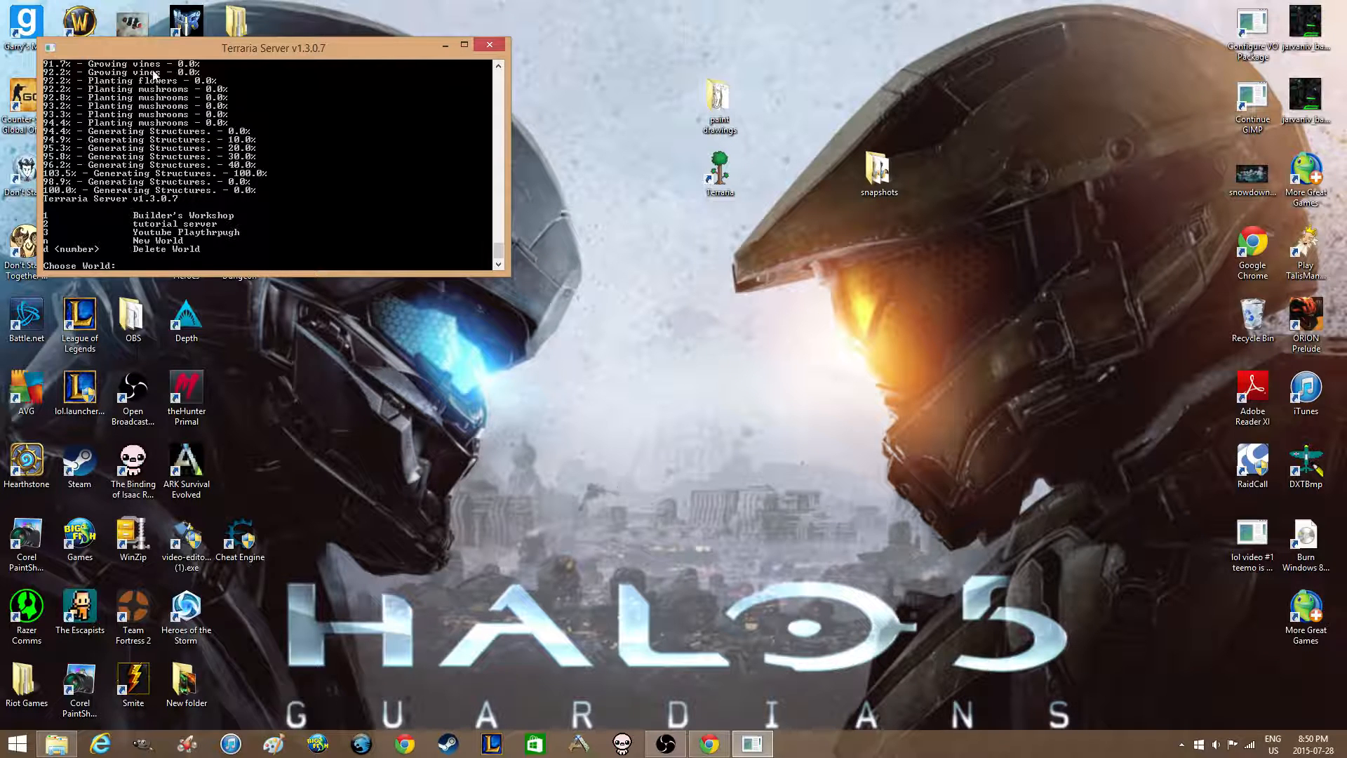
mouse_move(417, 226)
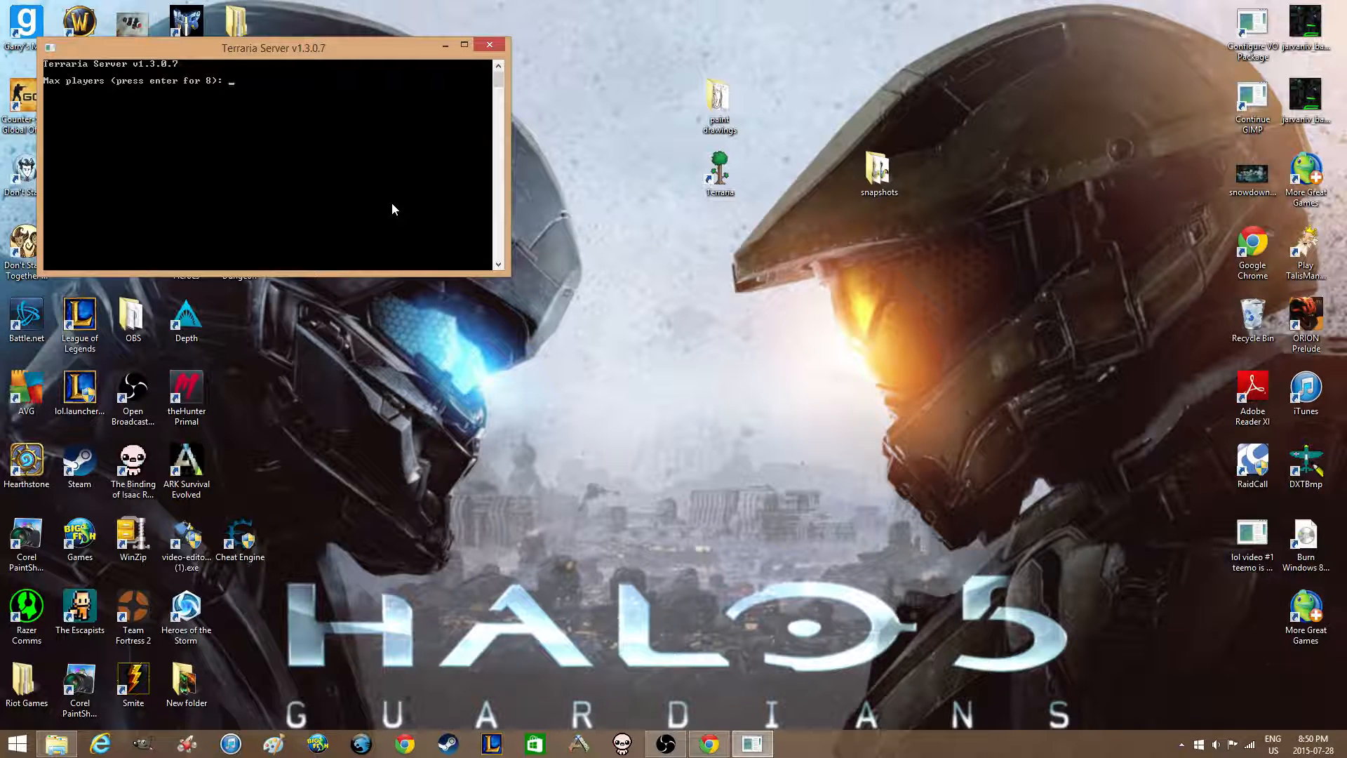
Set the maximum players to 10 and enter 123 at the password prompt so the server starts on port 7777.
type("10")
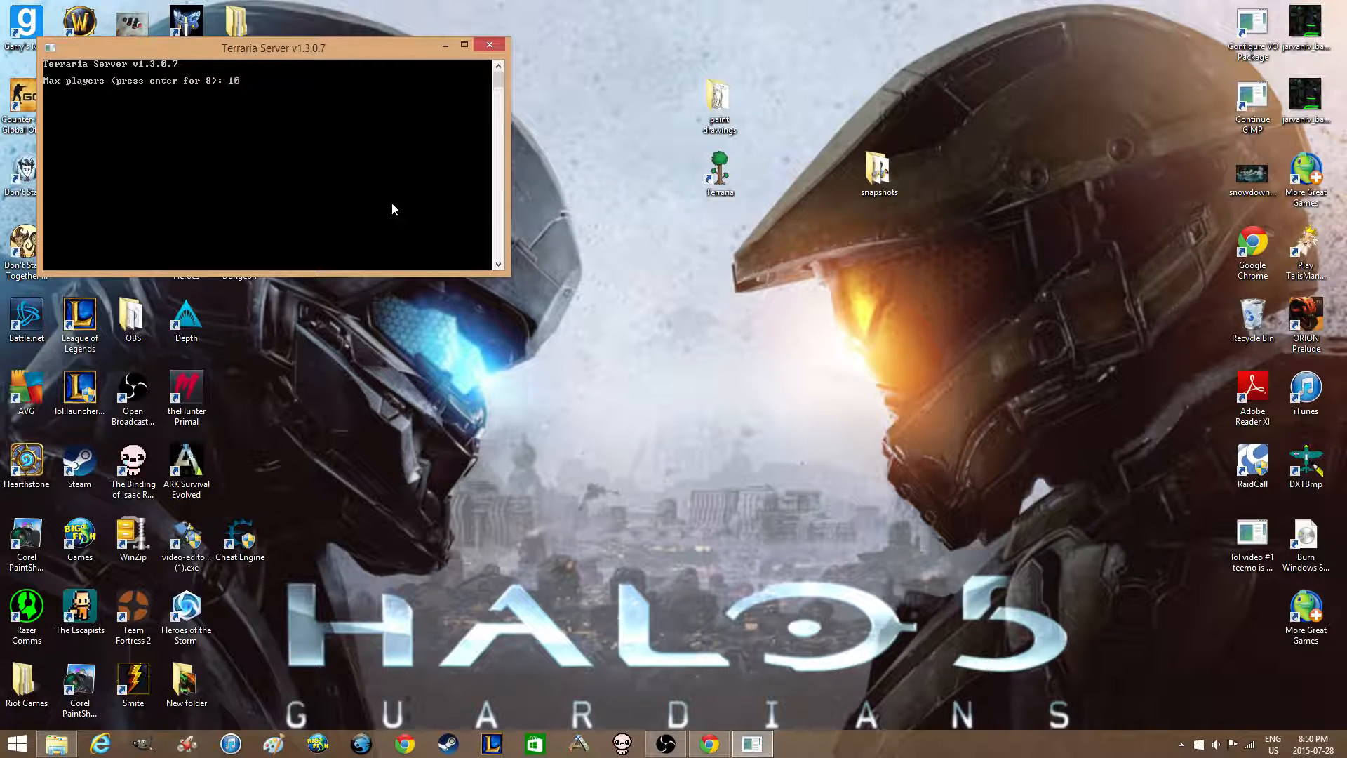
key("enter")
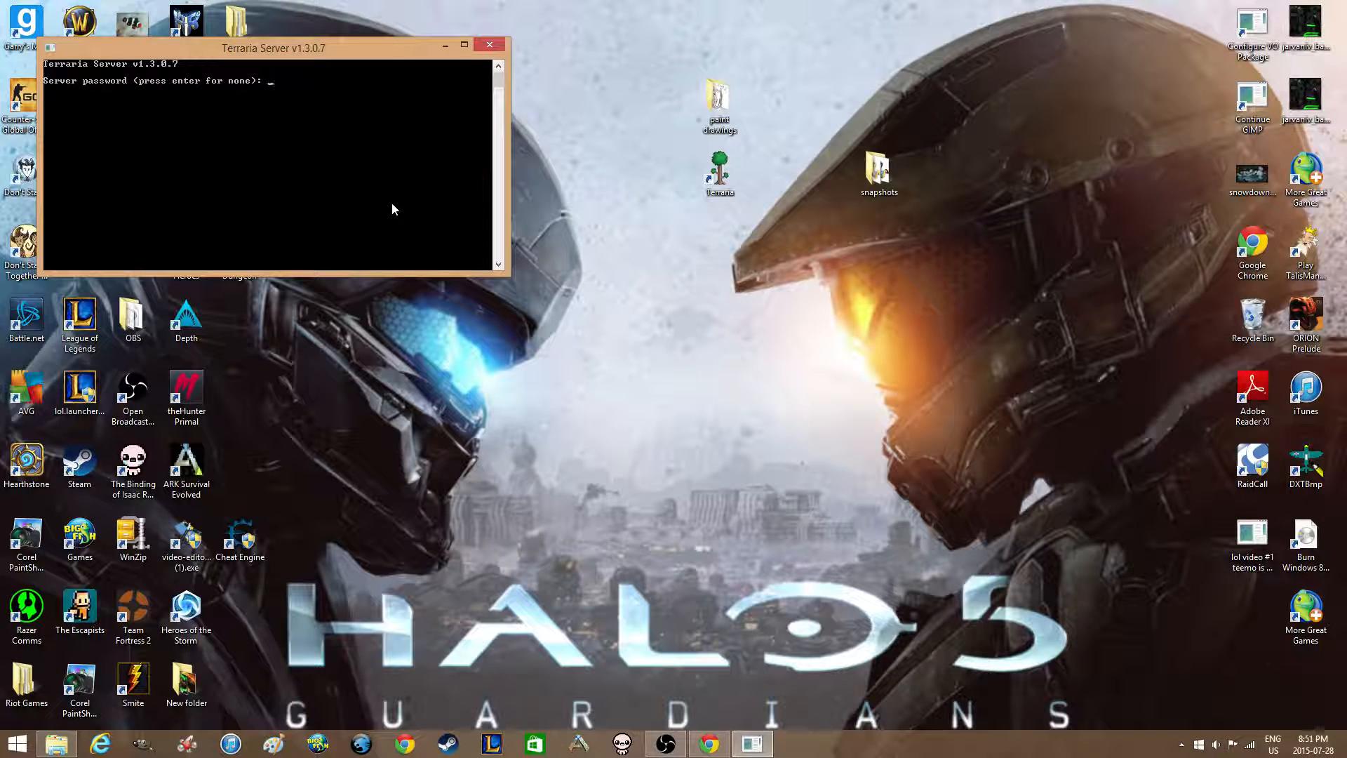
type("123")
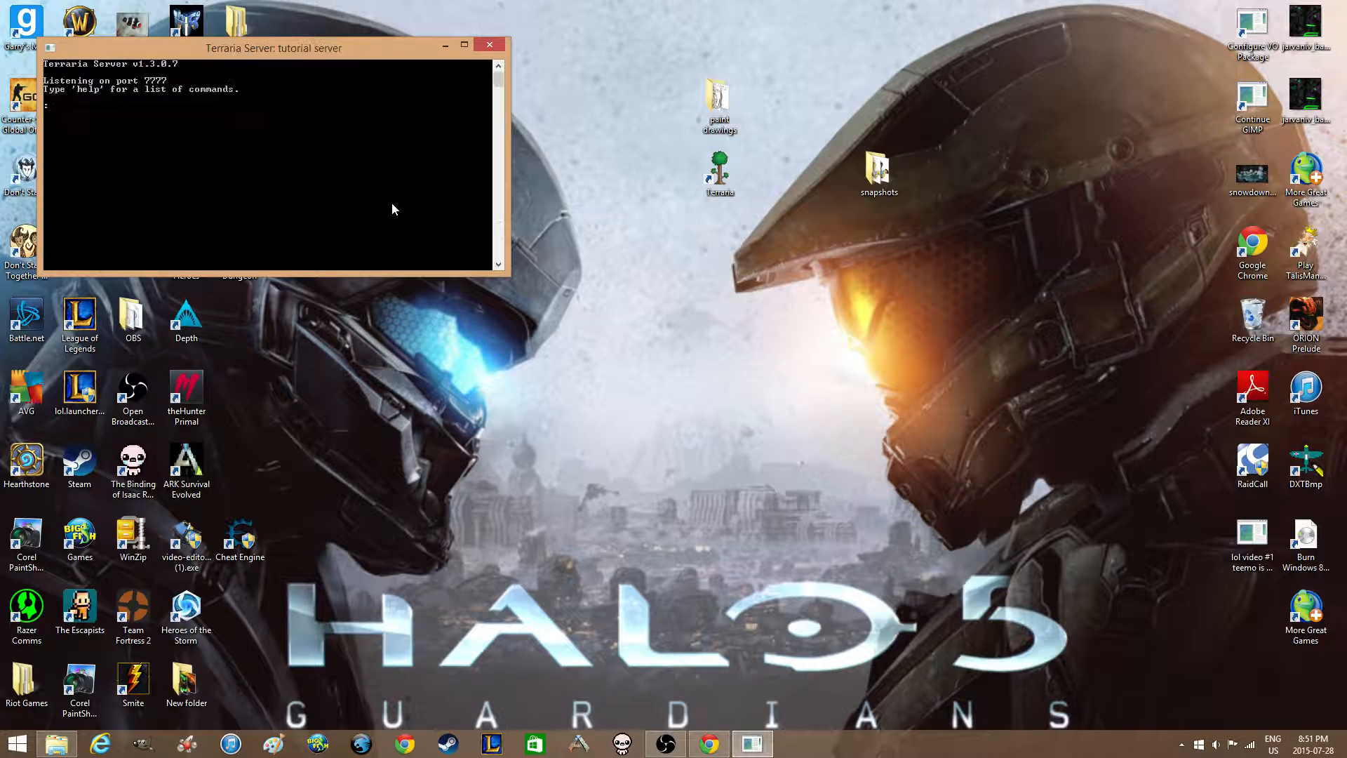
mouse_move(627, 534)
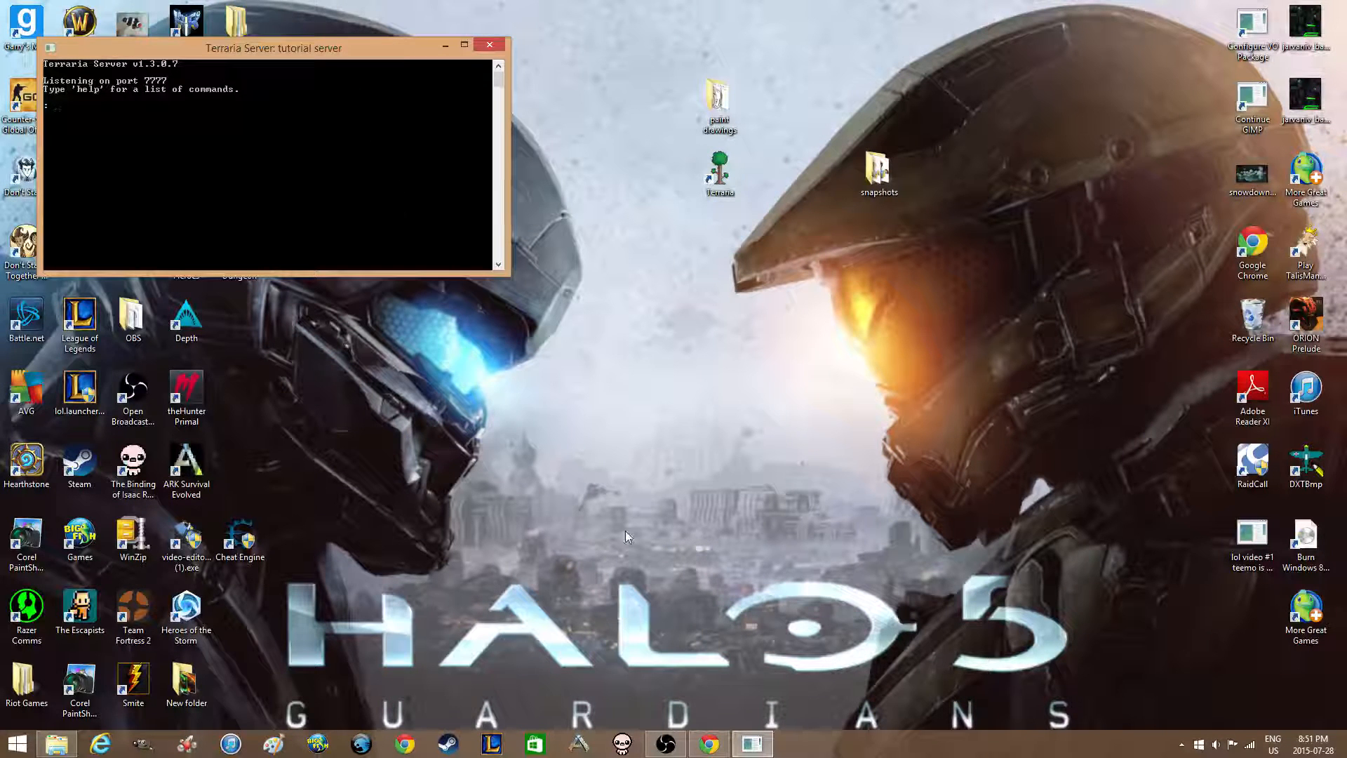
mouse_move(765, 247)
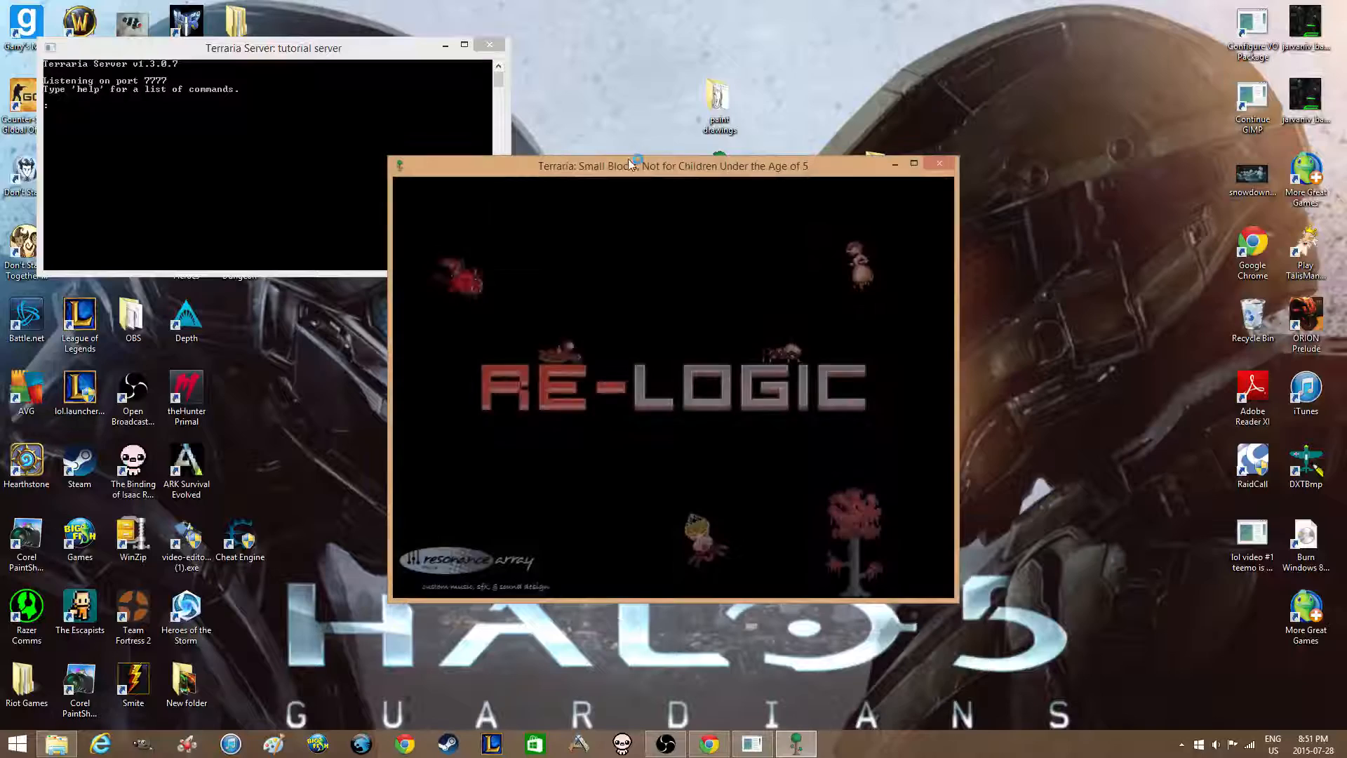
Place the Terraria window beside the console and reach Multiplayer > Join via IP.
left_click_drag(672, 165, 825, 51)
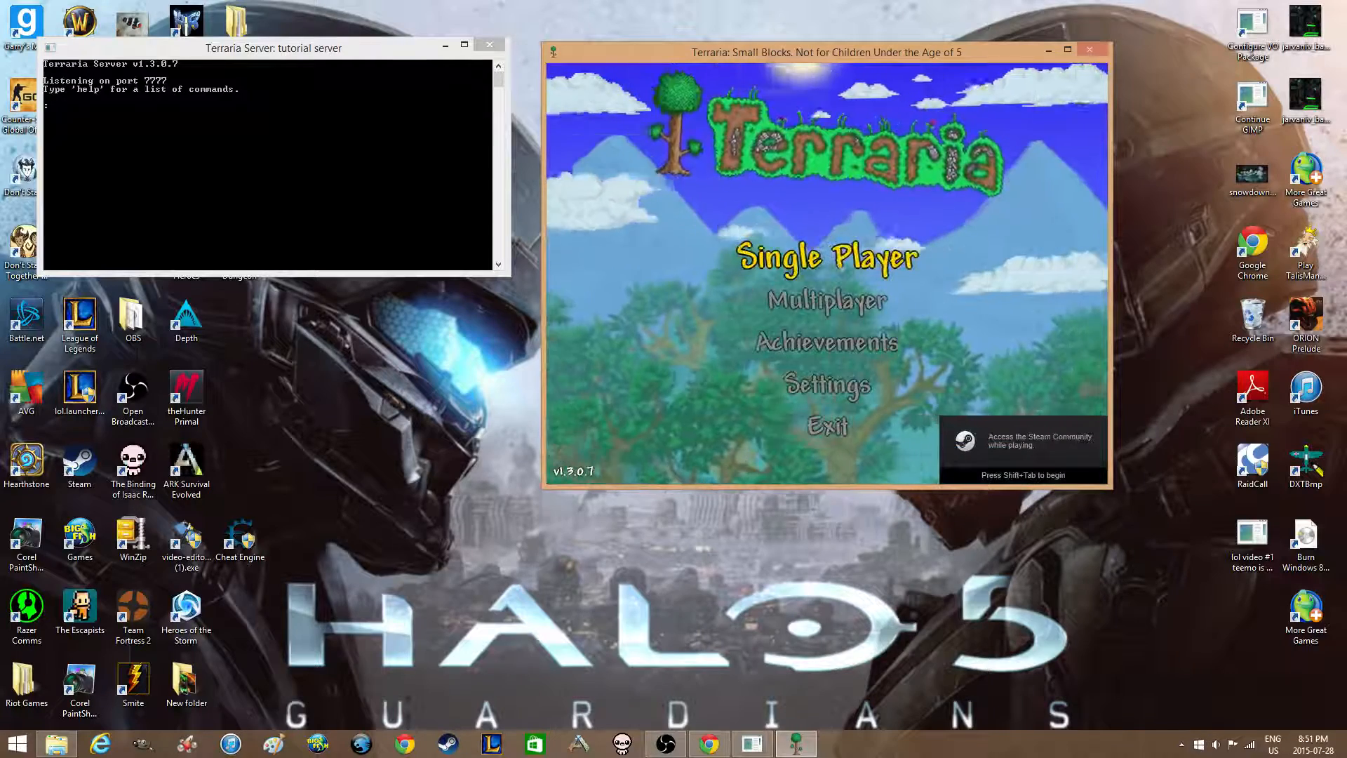
left_click(825, 301)
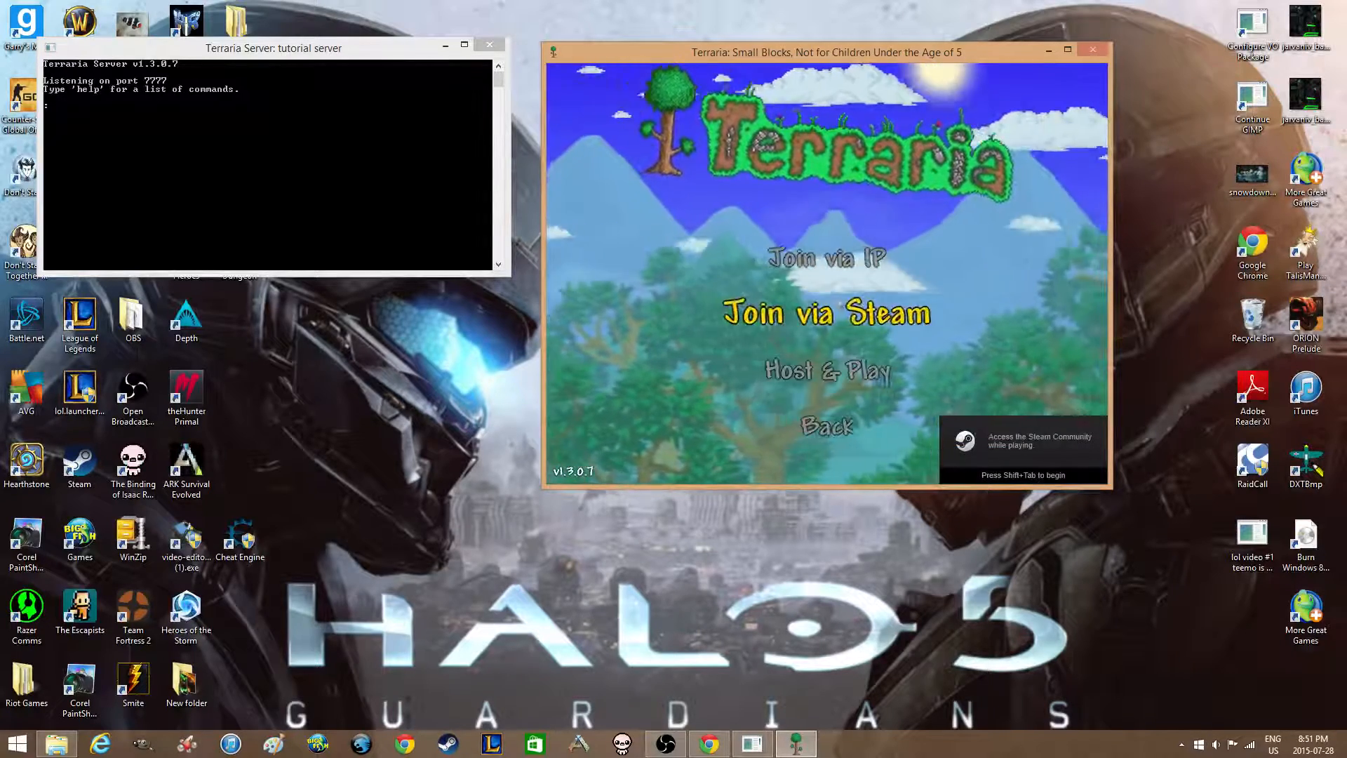
left_click(824, 371)
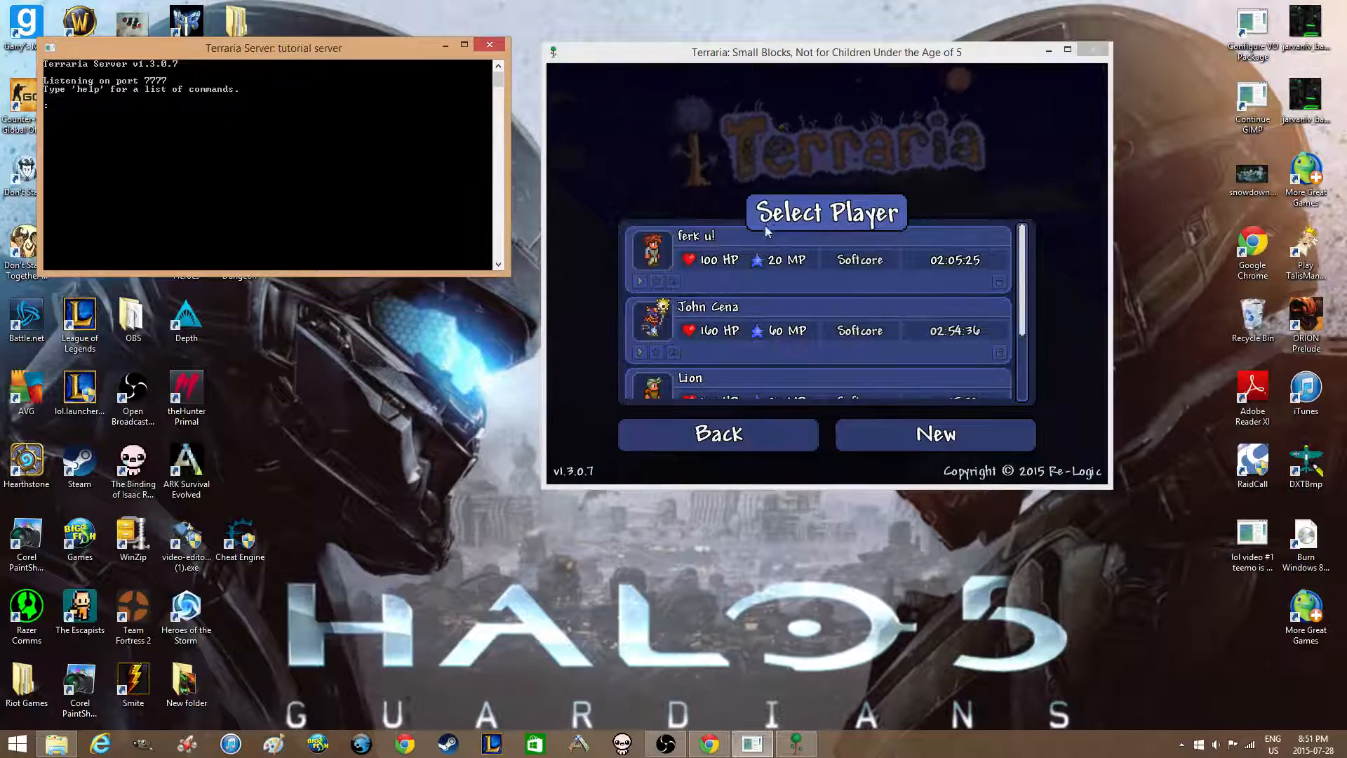
left_click(717, 433)
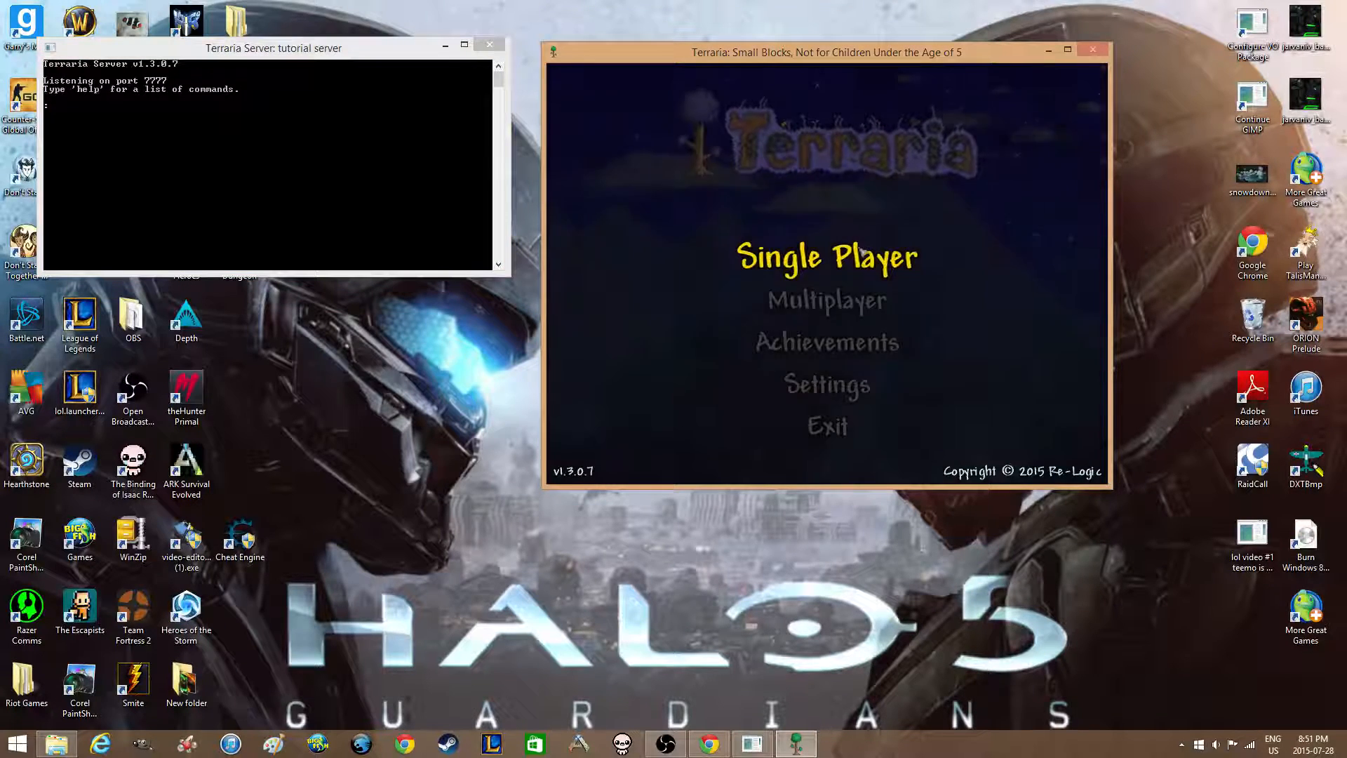
Pick the character, enter the local server address and connect on port 7777.
left_click(825, 255)
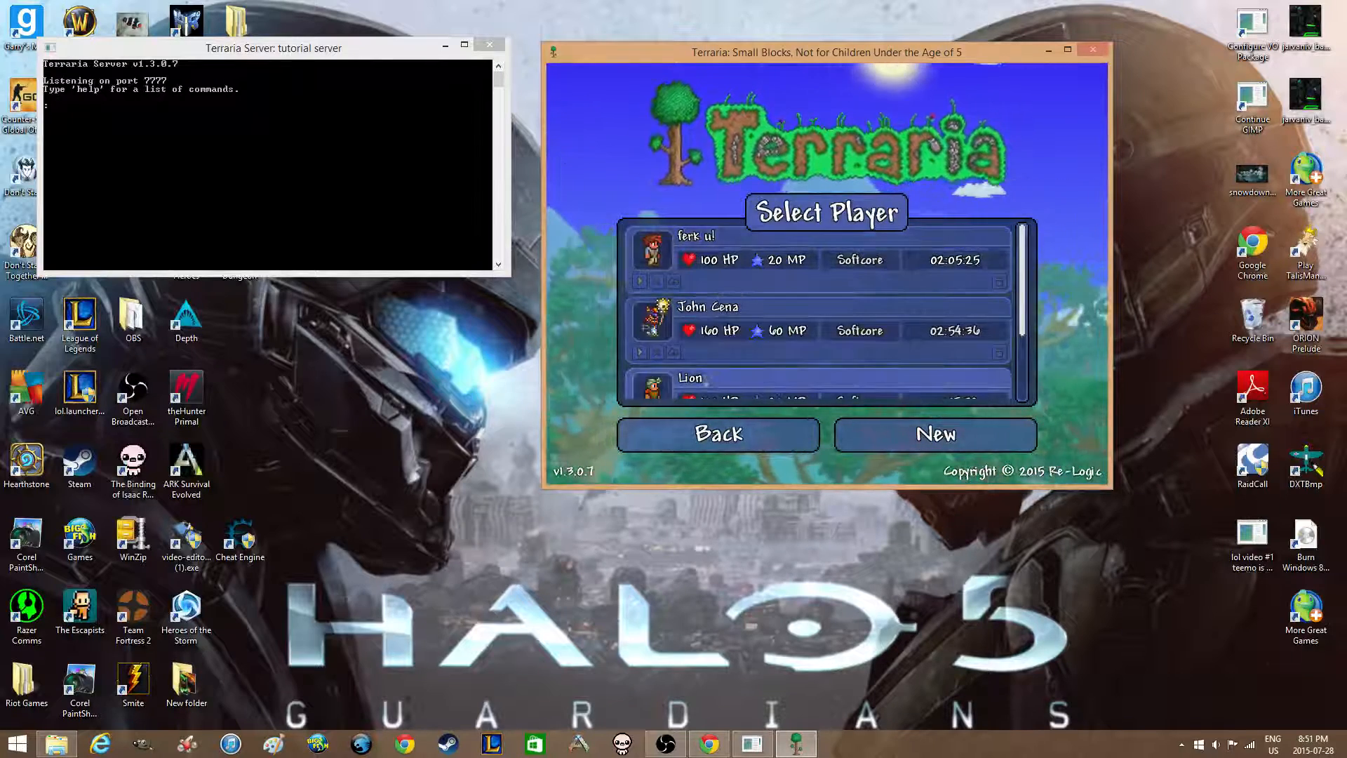
scroll("down", 3)
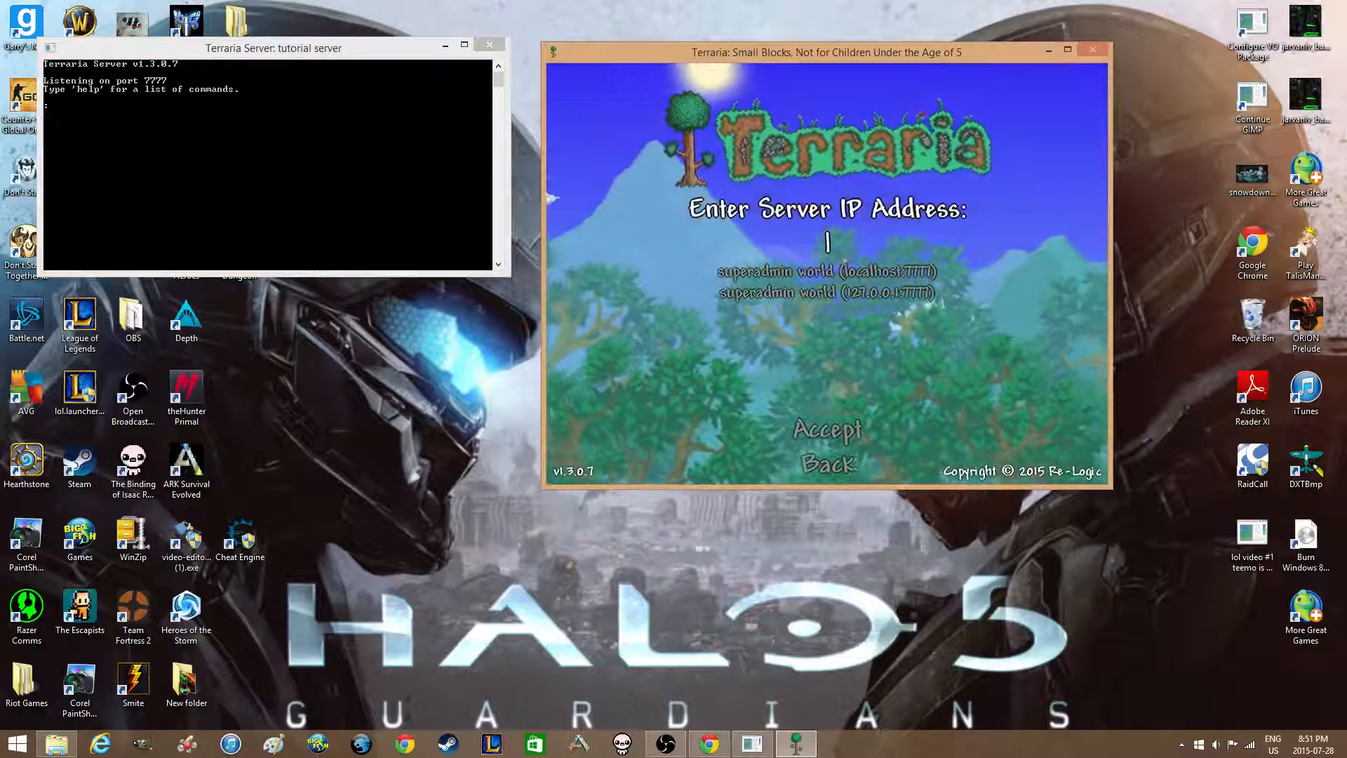
type("1277")
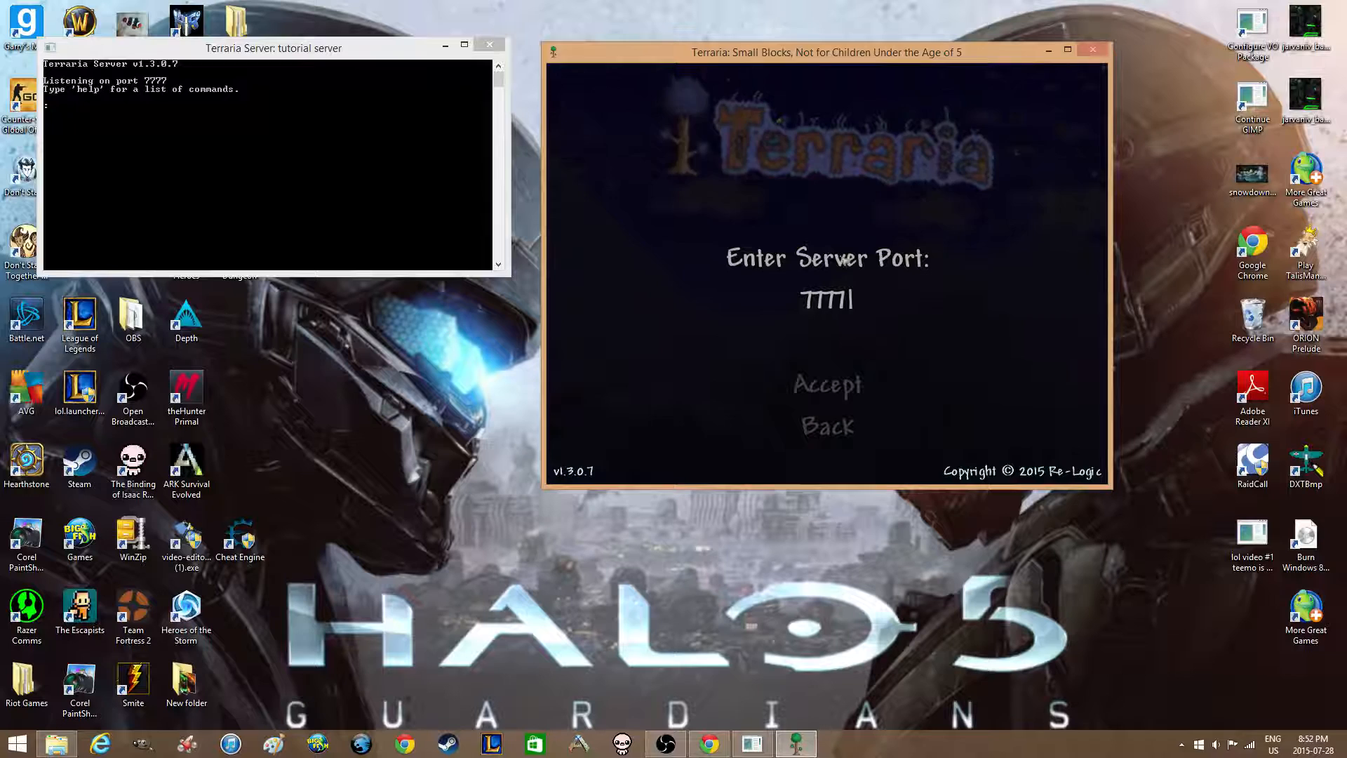
left_click(825, 384)
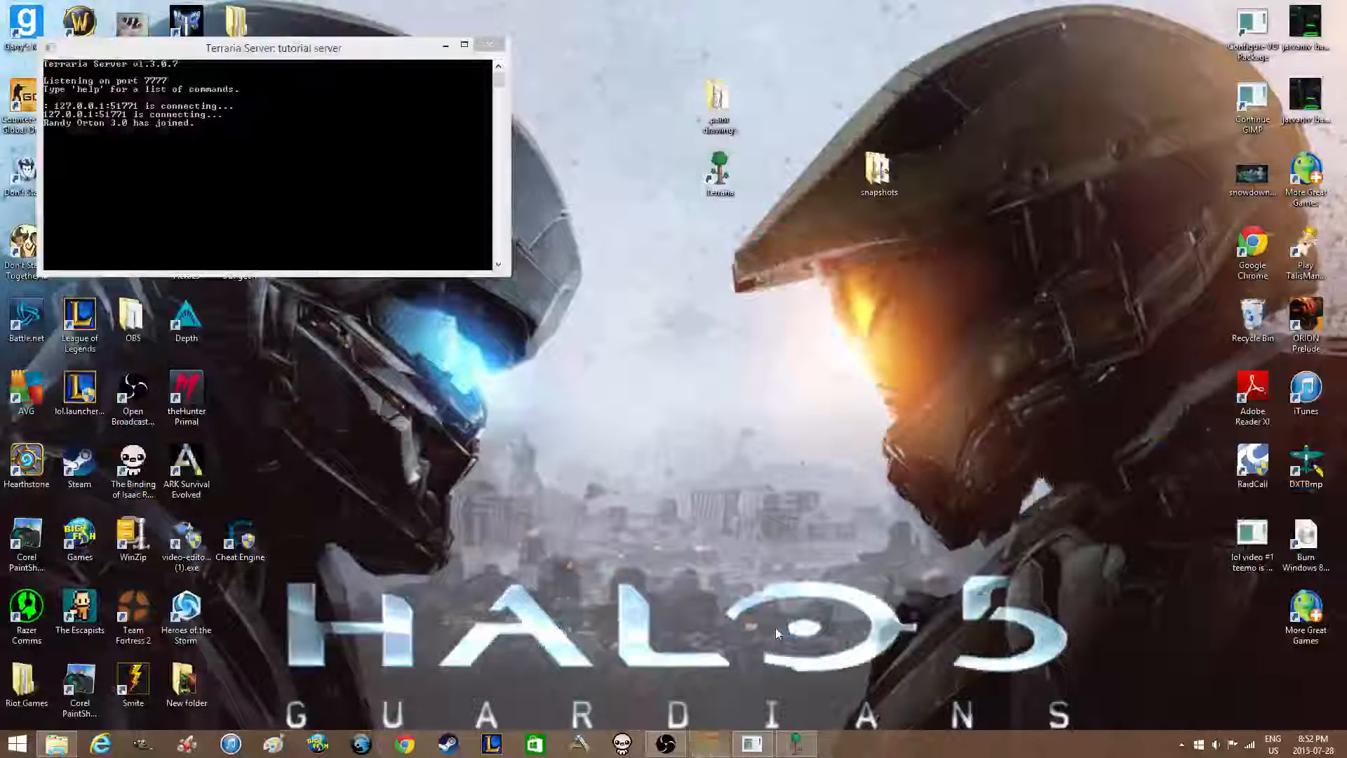
With Randy Orton connected from 127.0.0.1, bring up the Chrome browser from the taskbar.
left_click(402, 744)
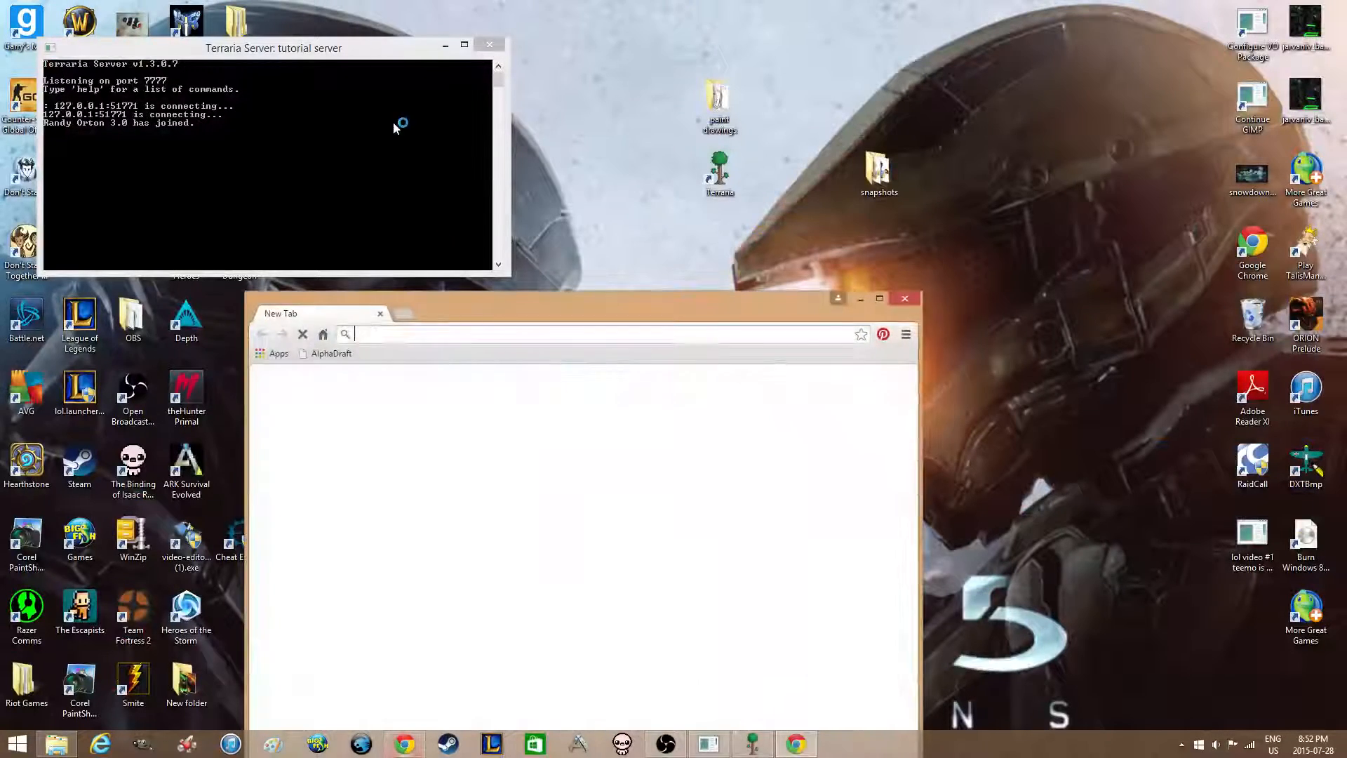
Begin an 'ip' search in the Chrome omnibox before closing the browser.
left_click(879, 297)
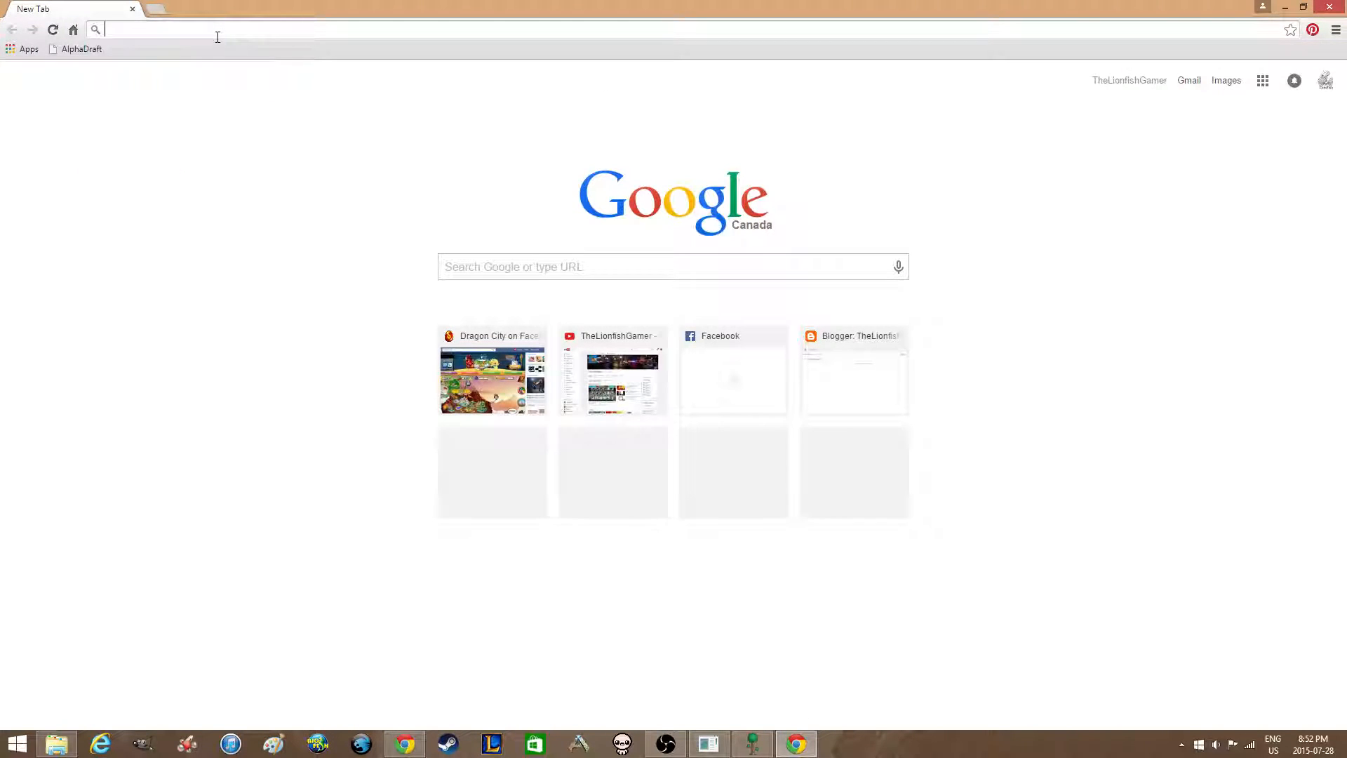
type("ip")
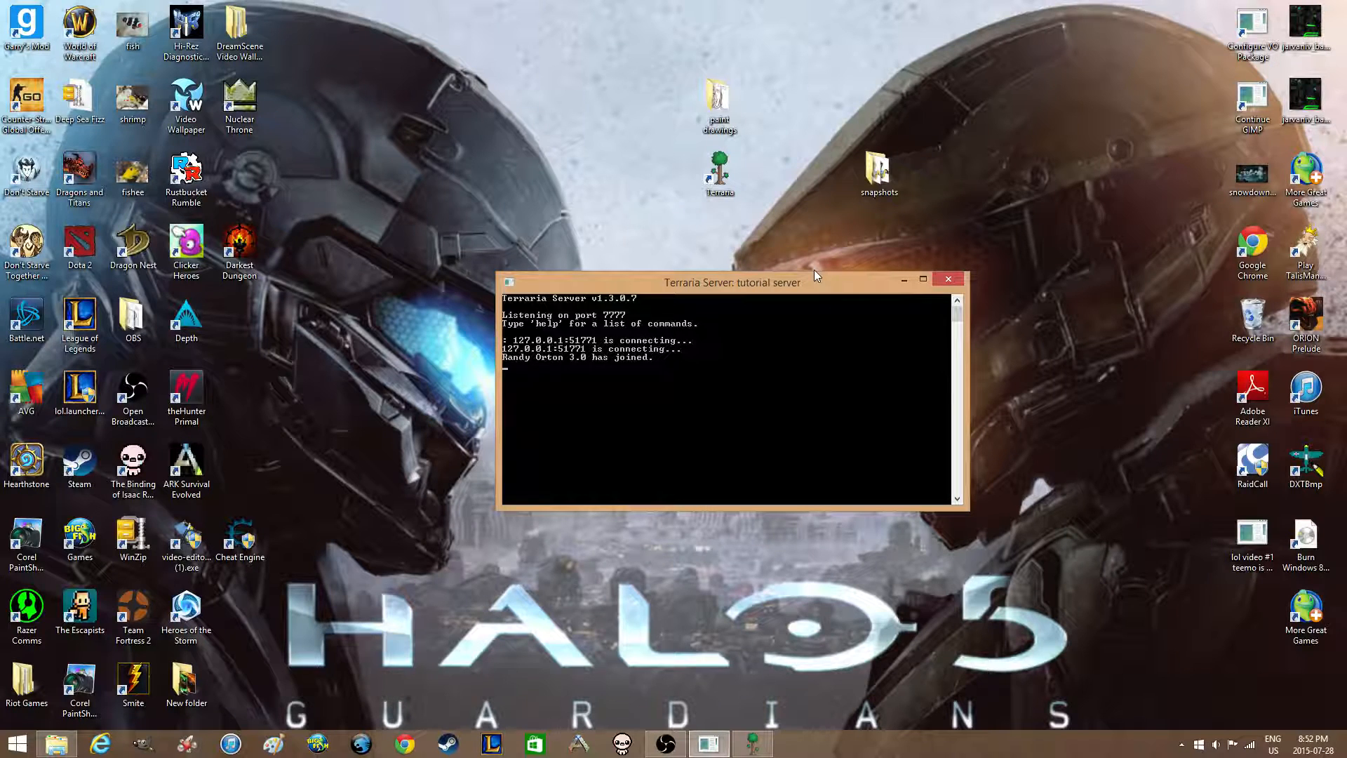
mouse_move(773, 286)
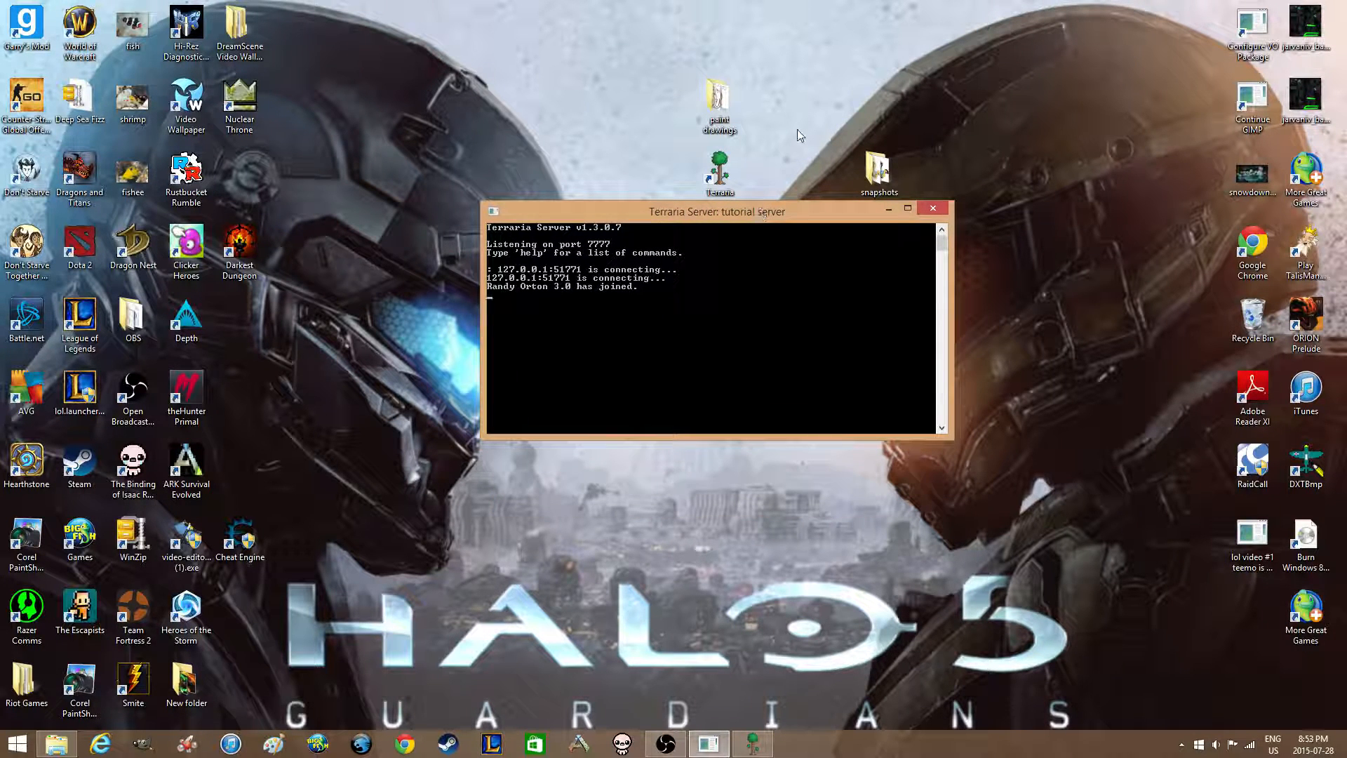
mouse_move(556, 98)
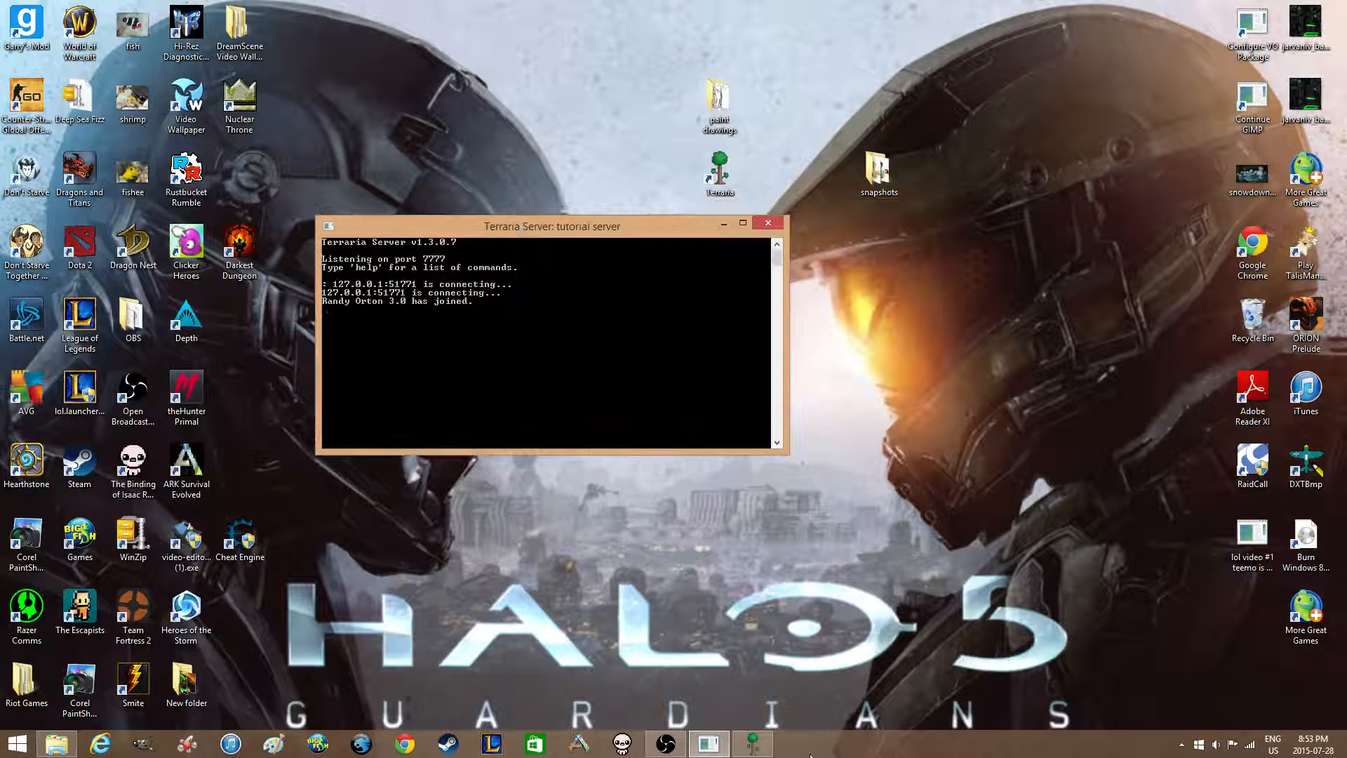
Launch the Video Wallpaper program from its desktop shortcut.
left_click(750, 744)
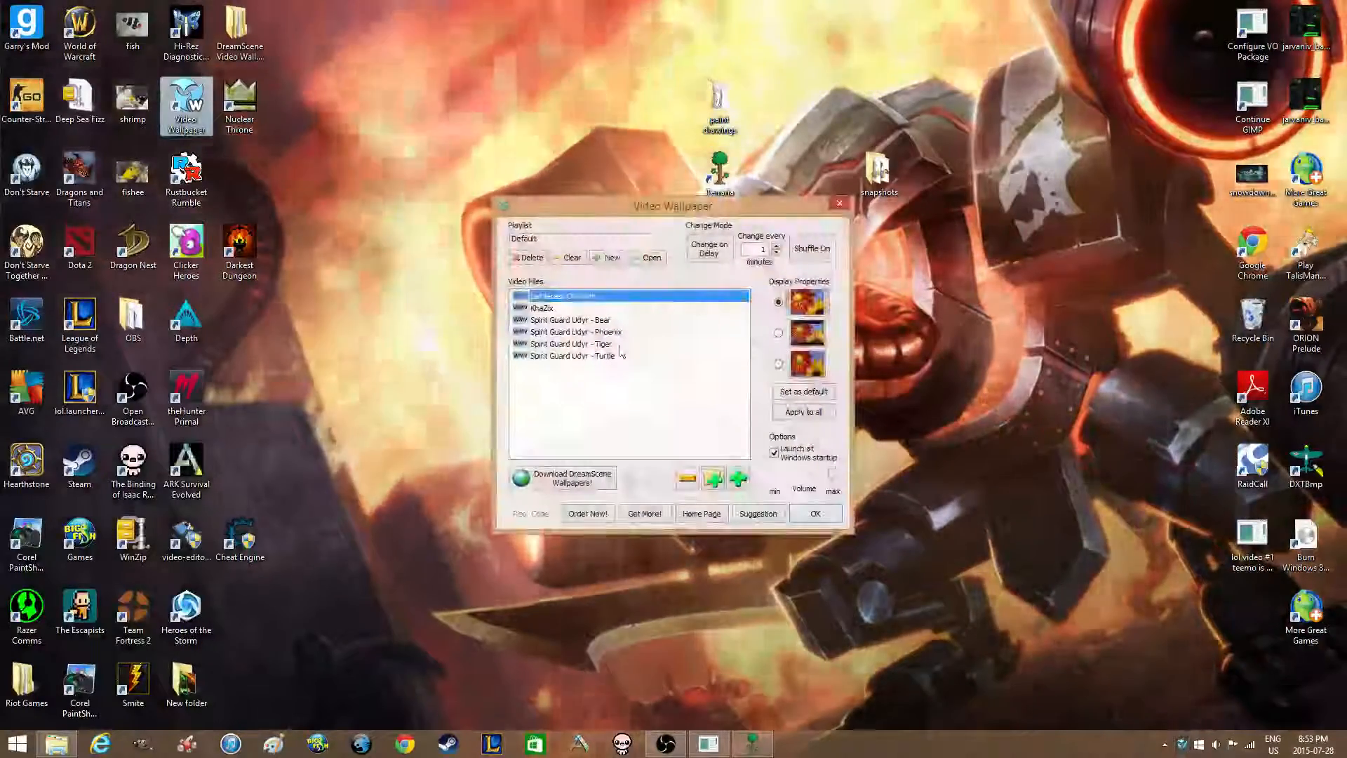
Preview the Spirit Guard Udyr Phoenix video, settle on the Turtle video as background, and confirm with OK.
left_click_drag(672, 207, 160, 284)
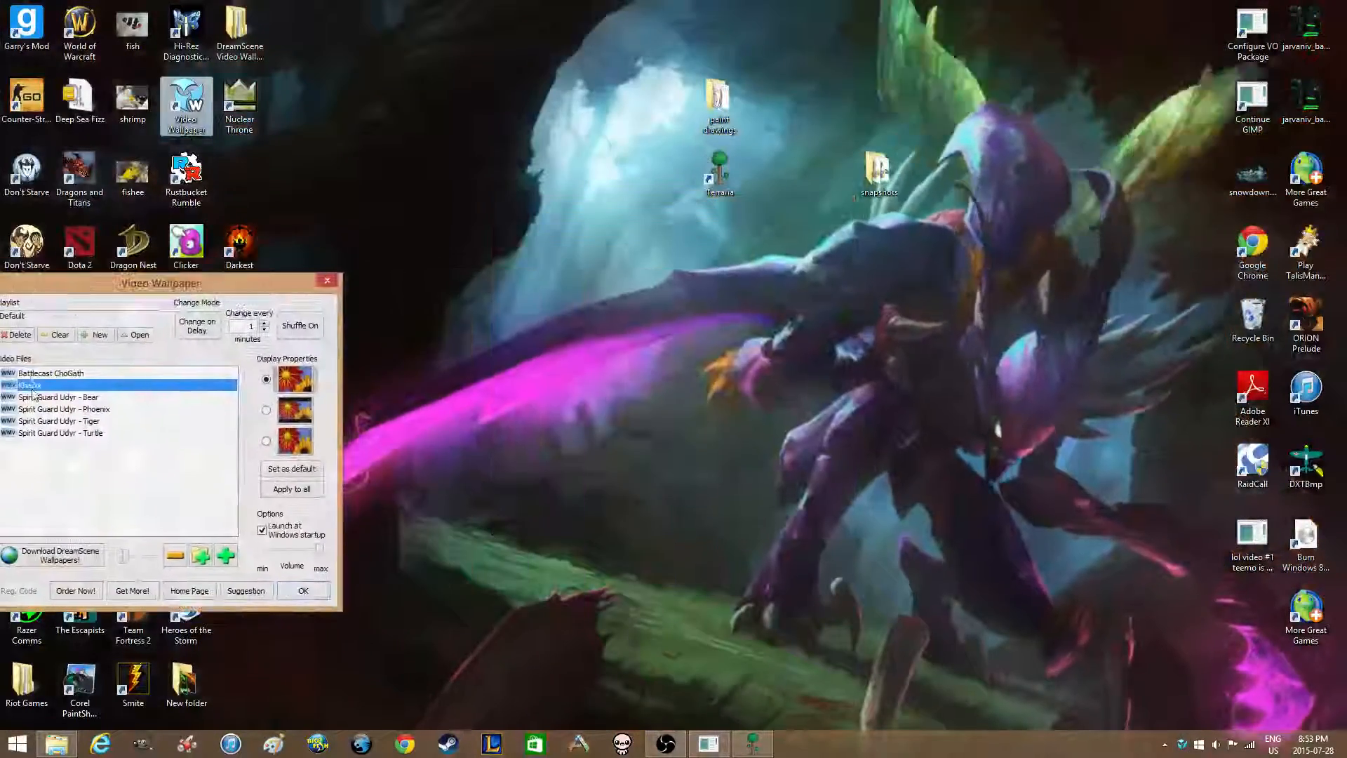
left_click(64, 408)
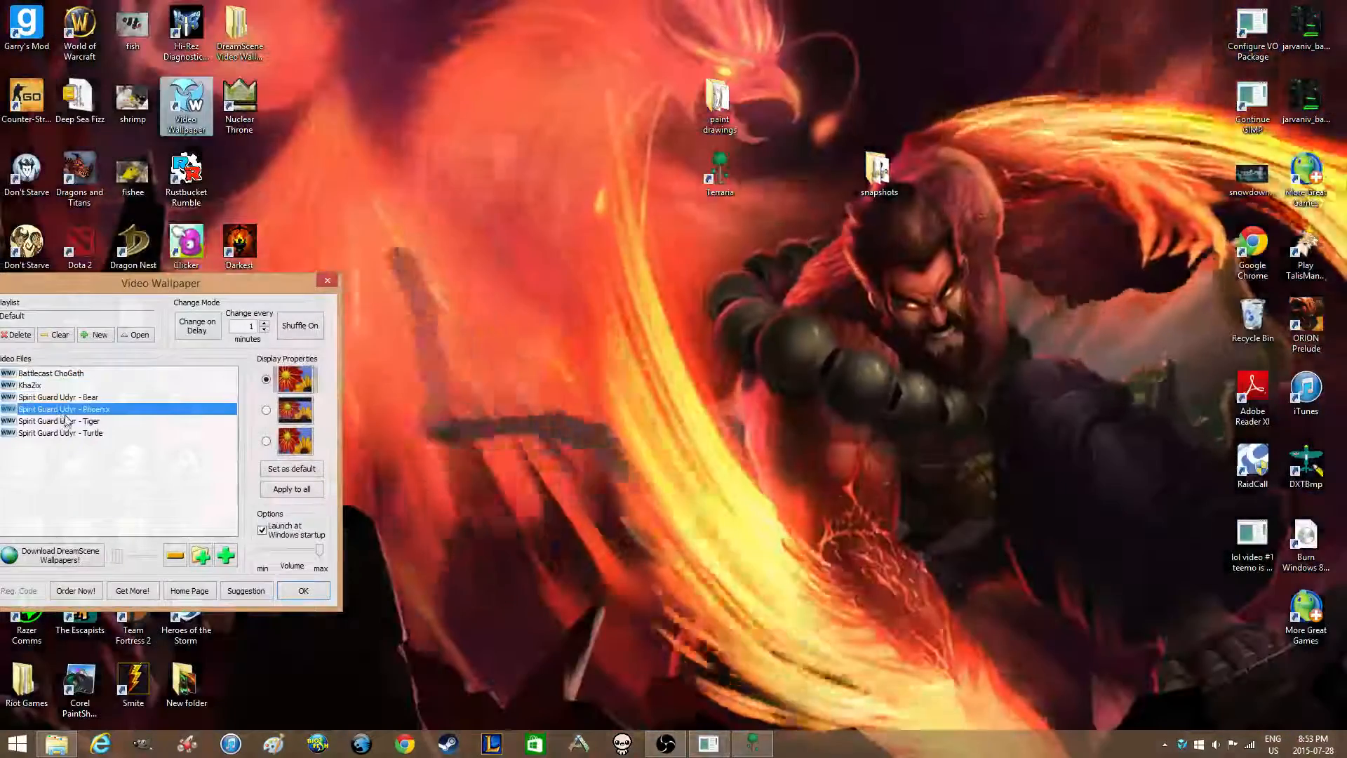
left_click(61, 432)
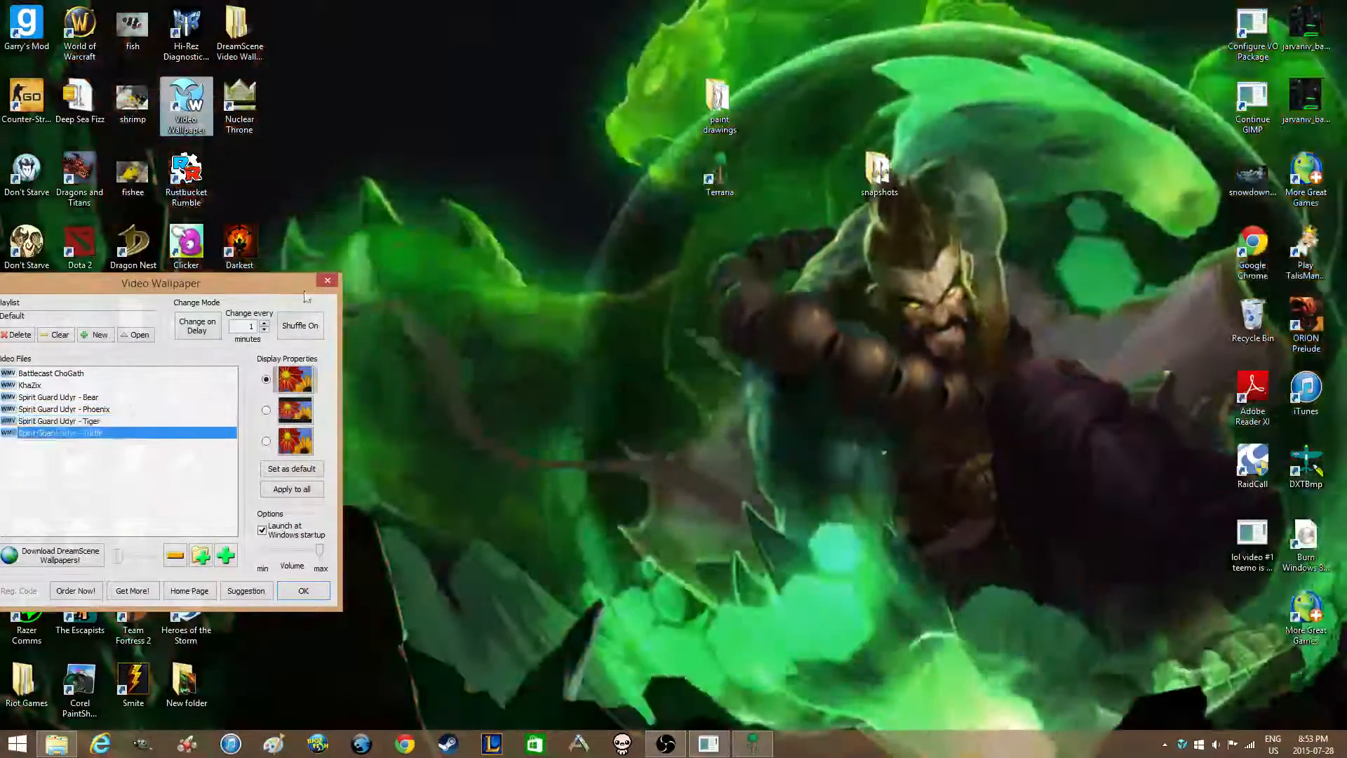
left_click(303, 591)
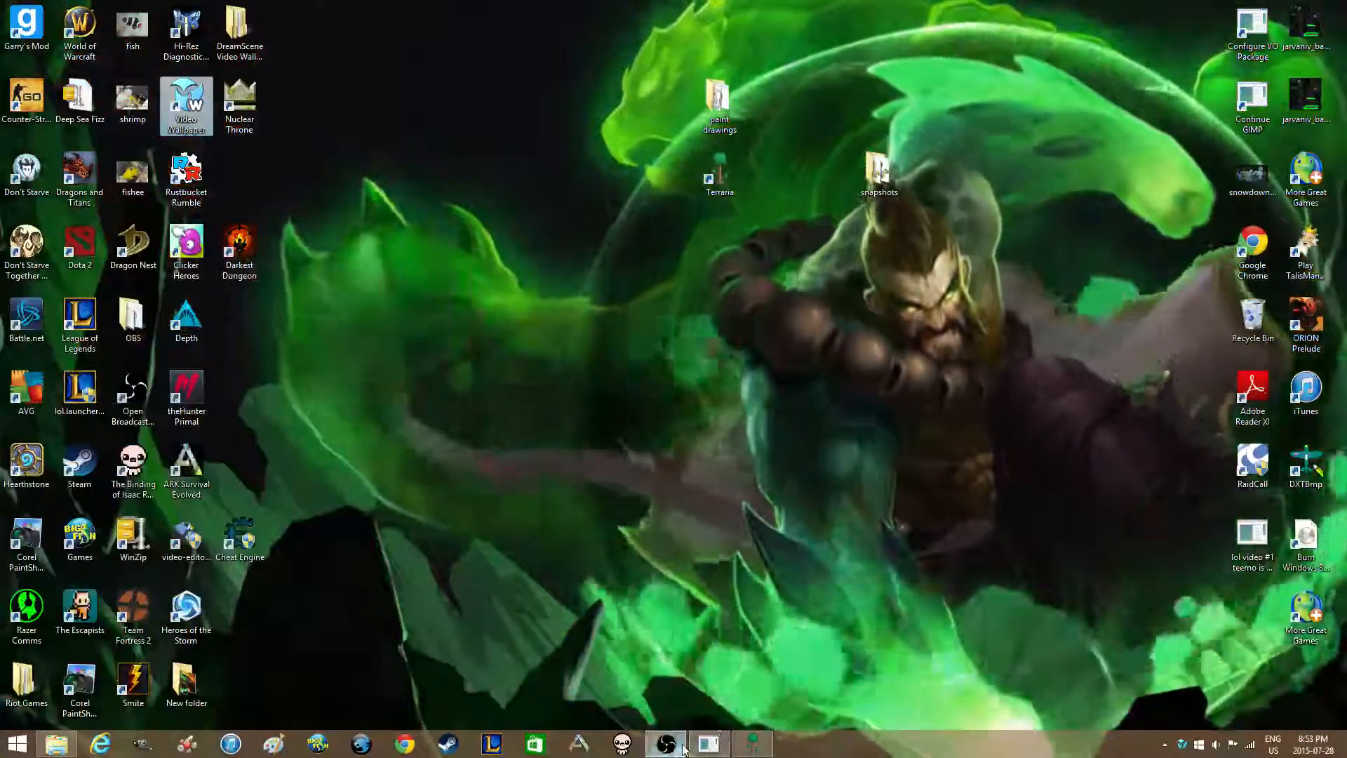